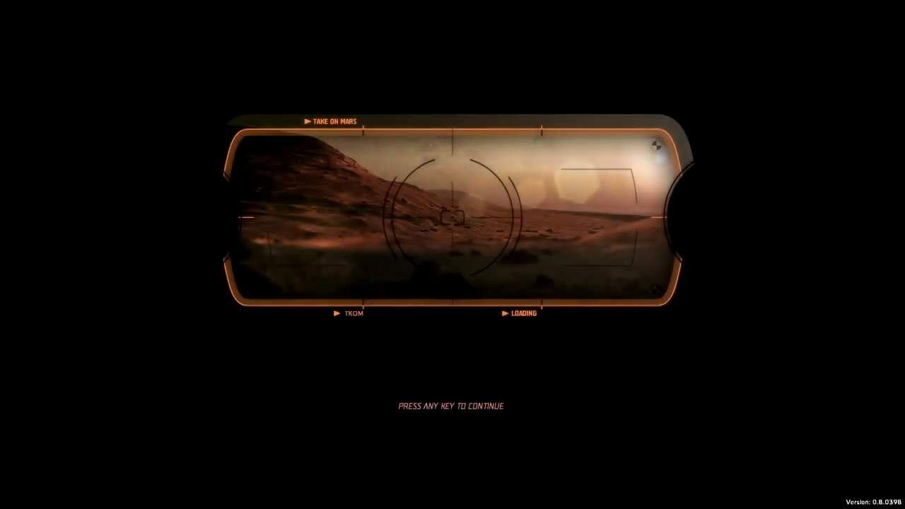
- Continue past the loading screen into the Mars 3 mission at Ptolemaeus Crater
key("space")
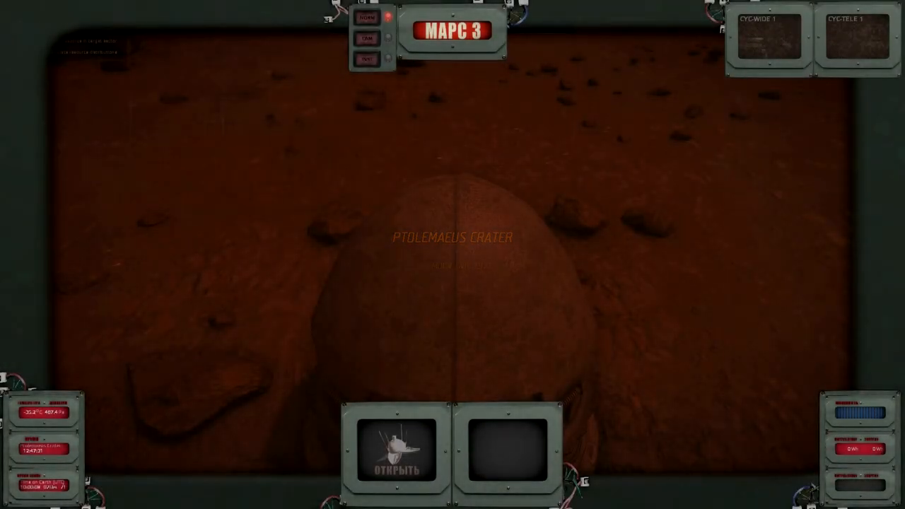
- Deploy the Mars 3 station from its control panel
left_click(396, 469)
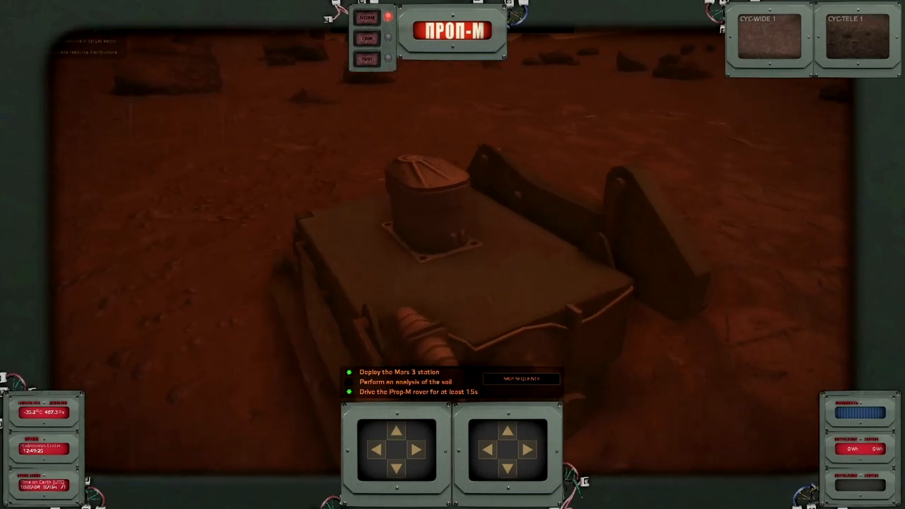
- Drive the Prop-M rover further out with the arrow control pads
left_click(395, 432)
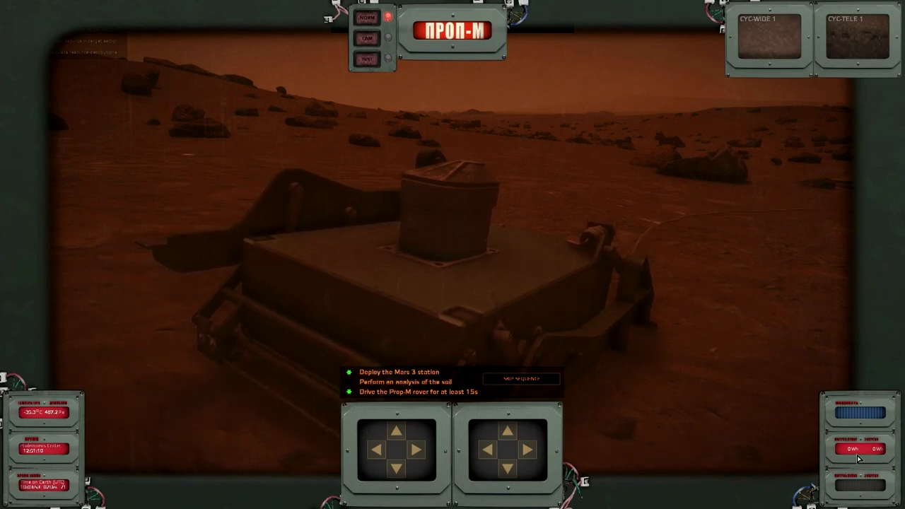
- Switch the Prop-M rover to instrument view and analyse the soil beneath it
left_click(367, 38)
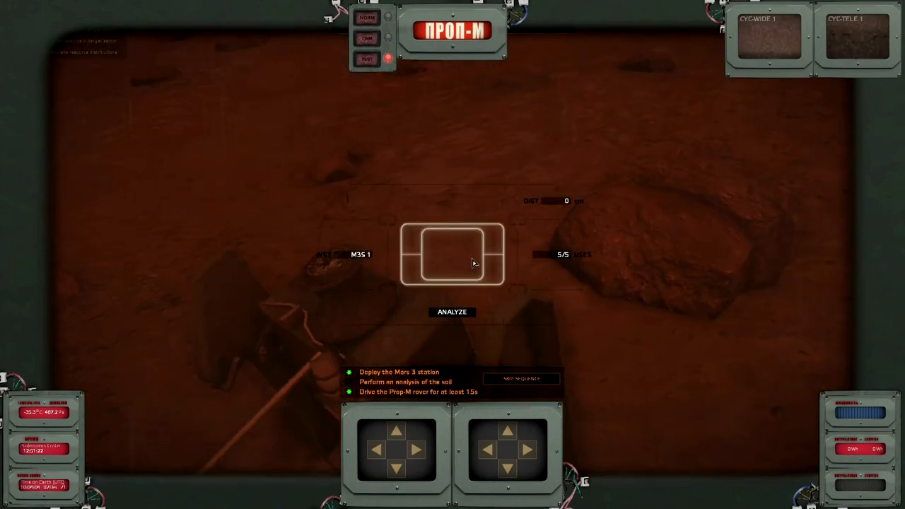
left_click(452, 312)
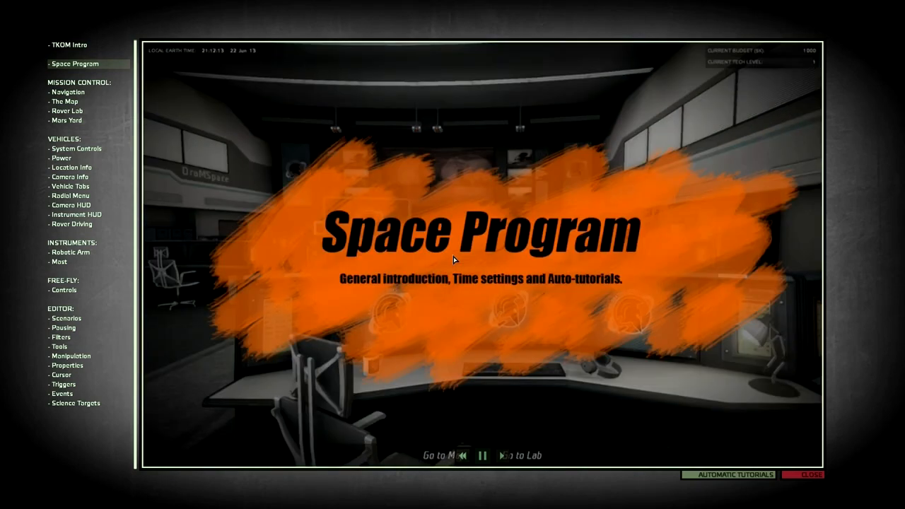
- Play the Navigation tutorial, then advance into The Map tutorial up to the Victoria Crater overview
left_click(67, 92)
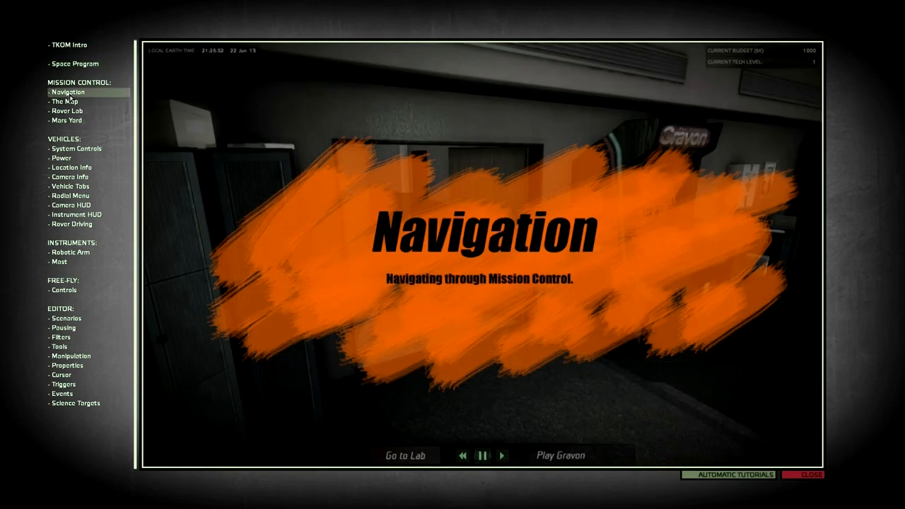
mouse_move(503, 456)
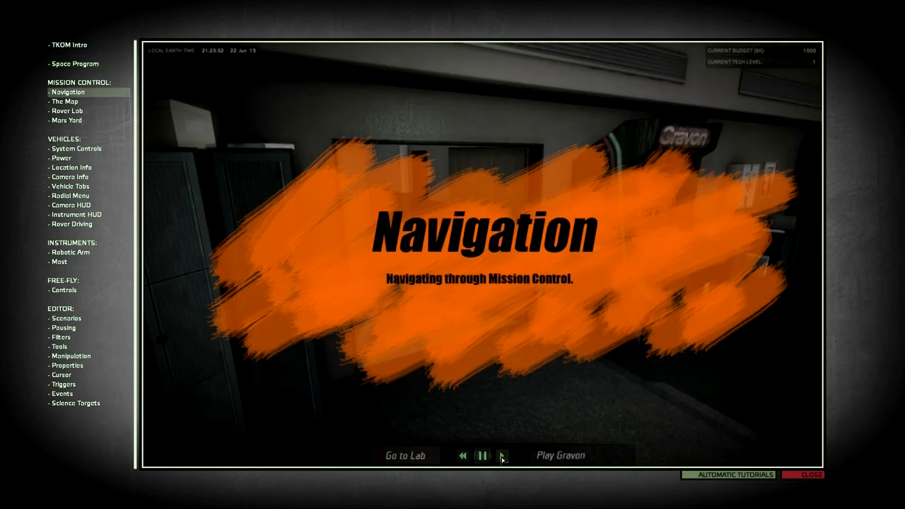
left_click(502, 455)
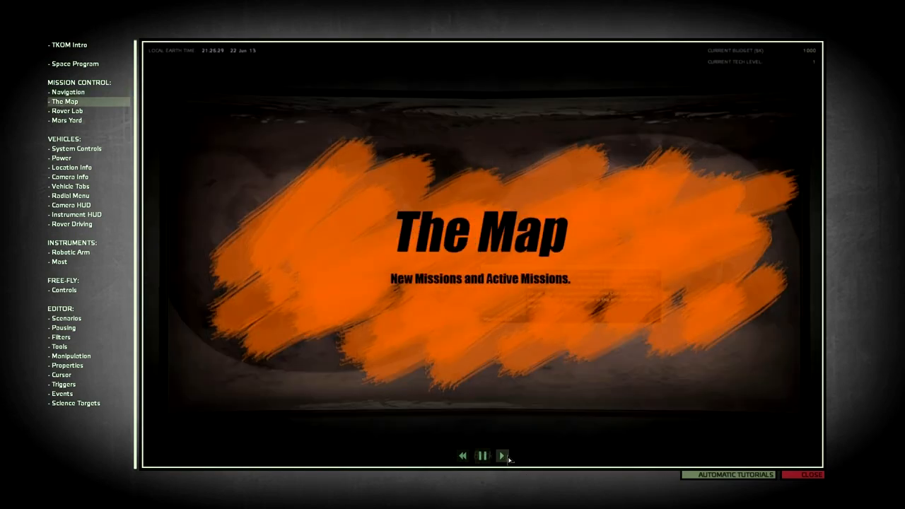
left_click(502, 455)
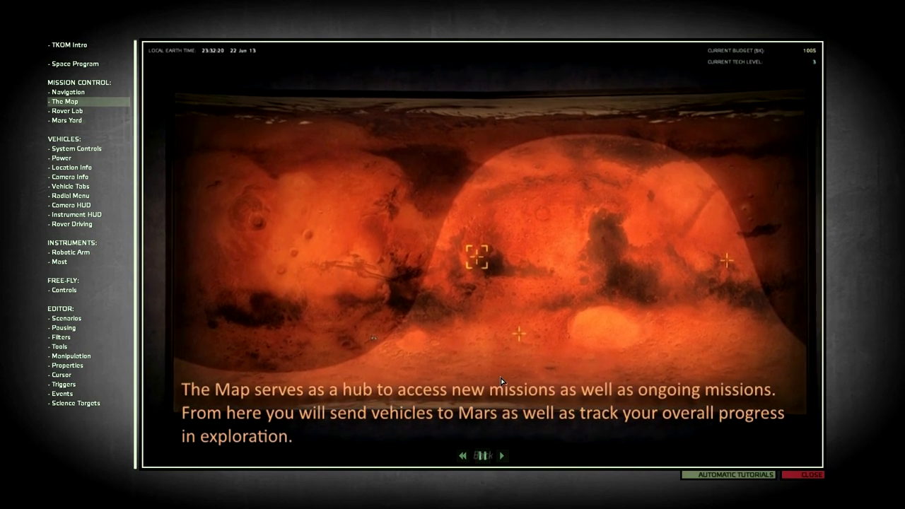
left_click(475, 257)
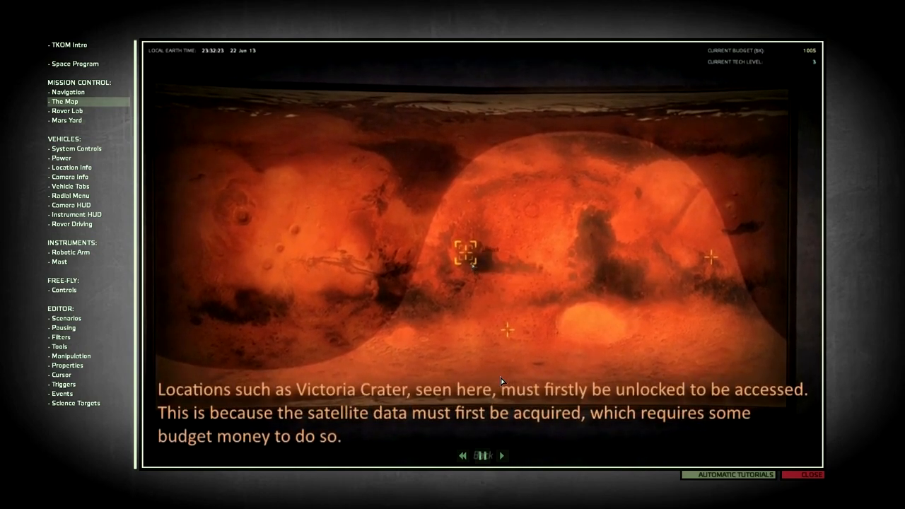
left_click(465, 253)
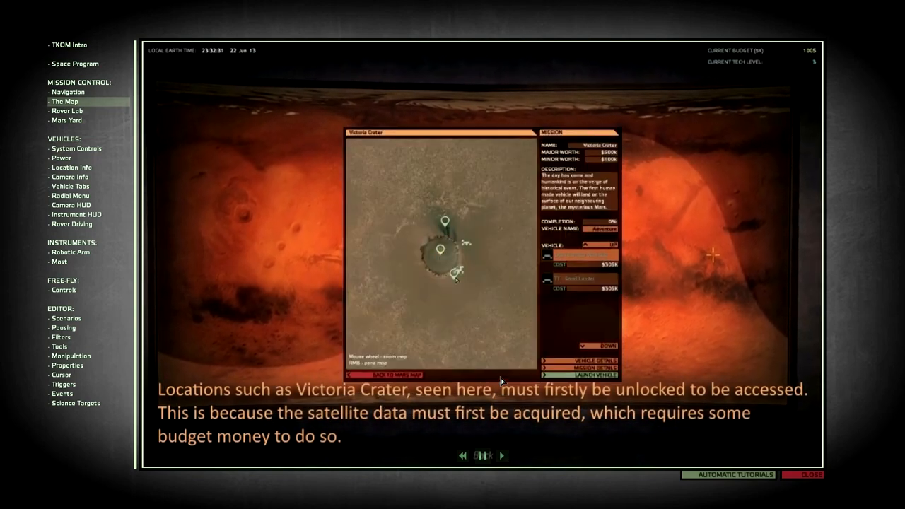
- Continue The Map tutorial through Mission Details and Abandon Vehicle back to its title card
left_click(483, 456)
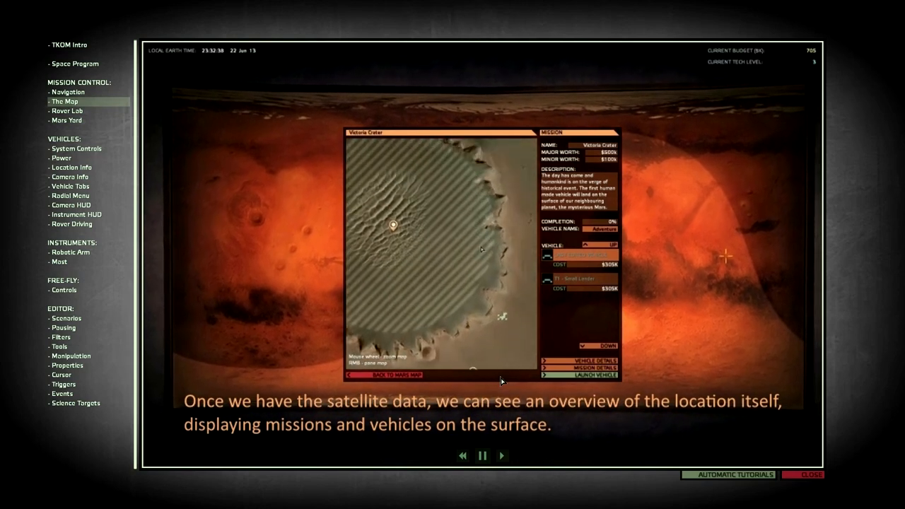
scroll("up", 3)
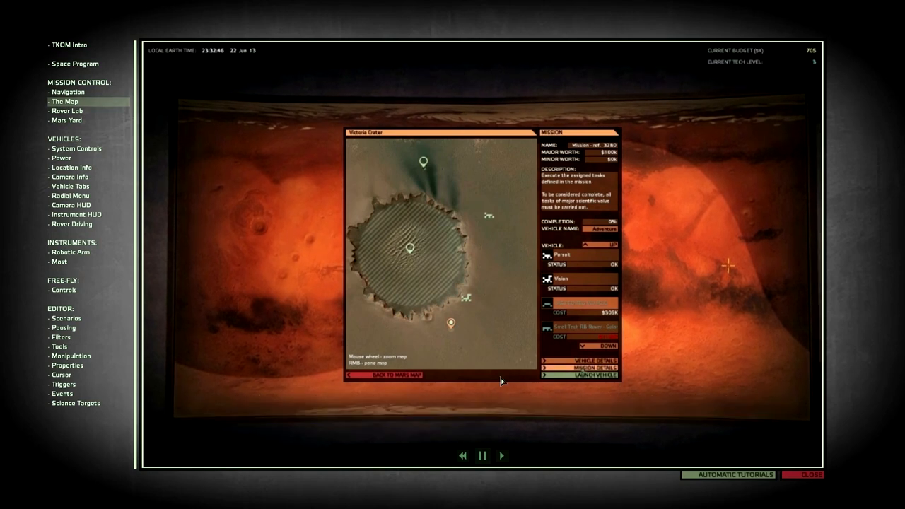
left_click(581, 369)
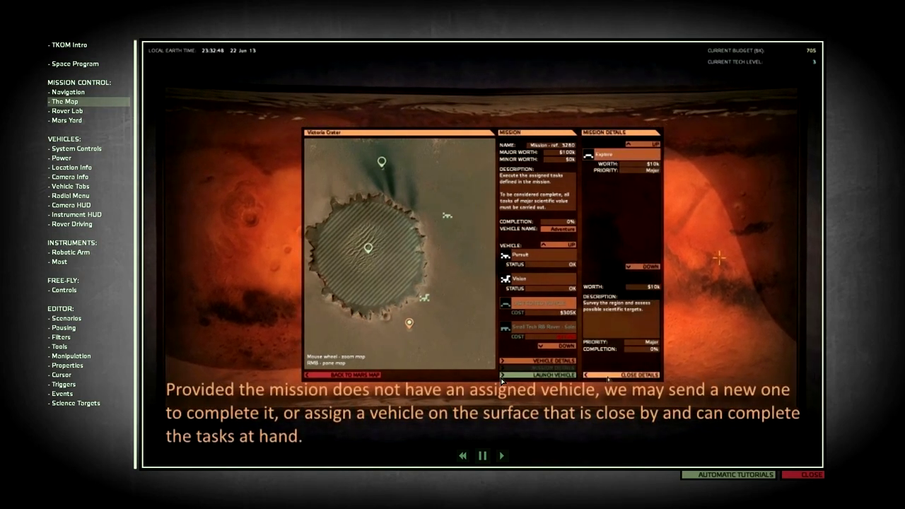
left_click(638, 375)
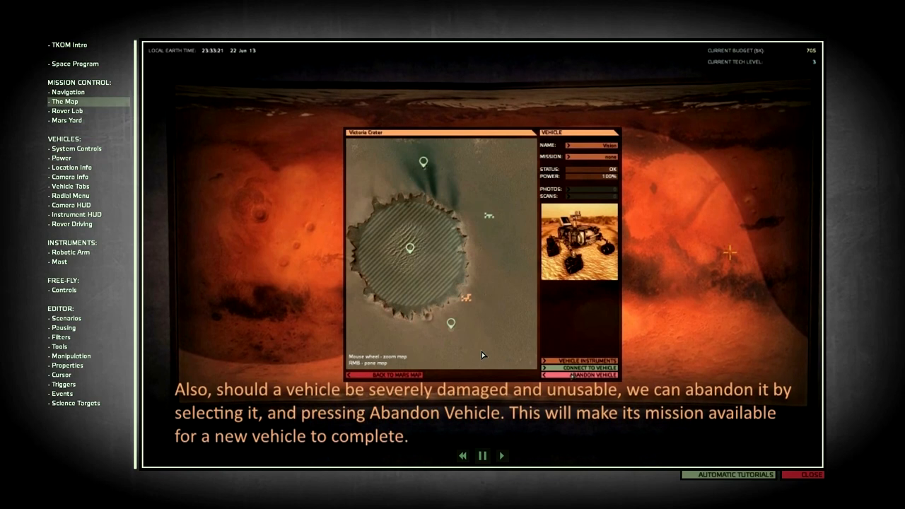
left_click(585, 365)
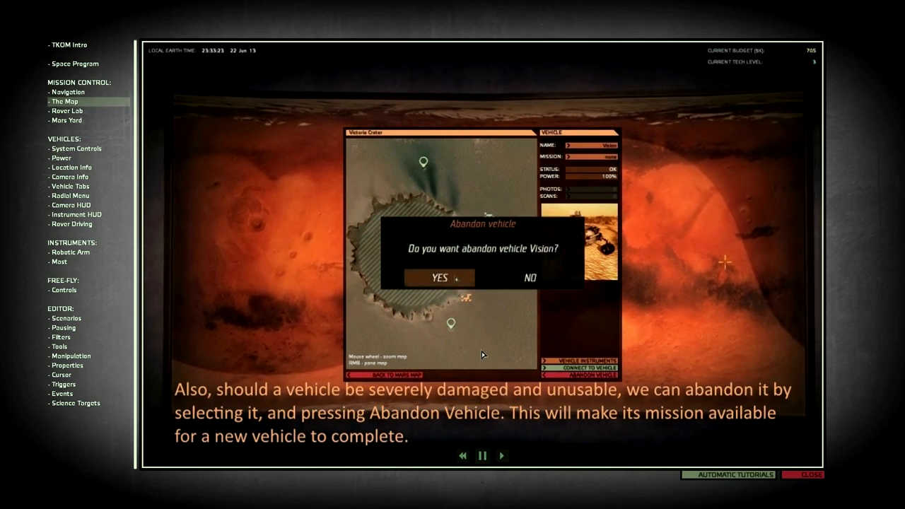
left_click(439, 278)
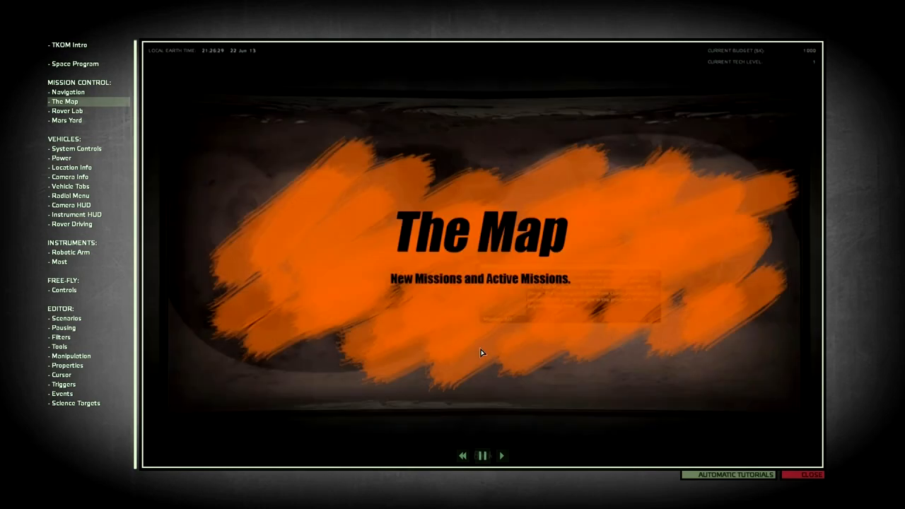
mouse_move(30, 189)
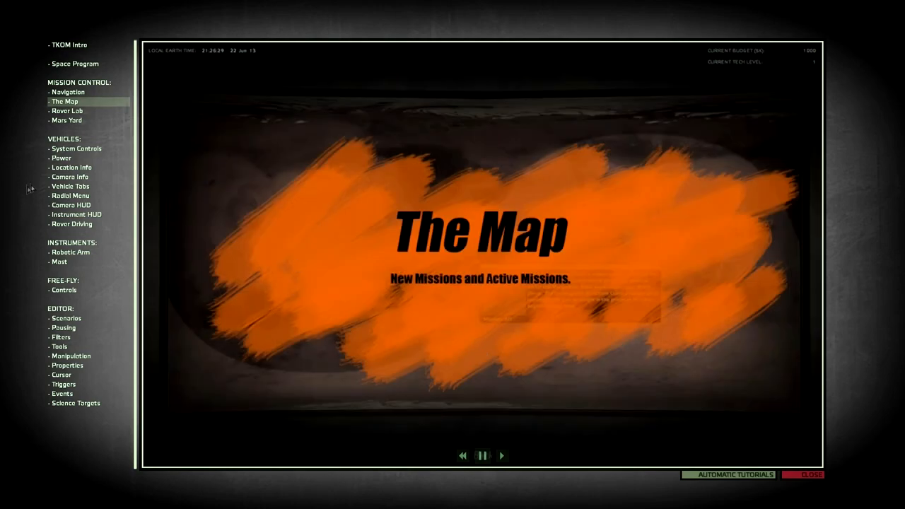
- Select the Mars Yard and System Controls tutorials, both showing video-unavailable notices
left_click(67, 111)
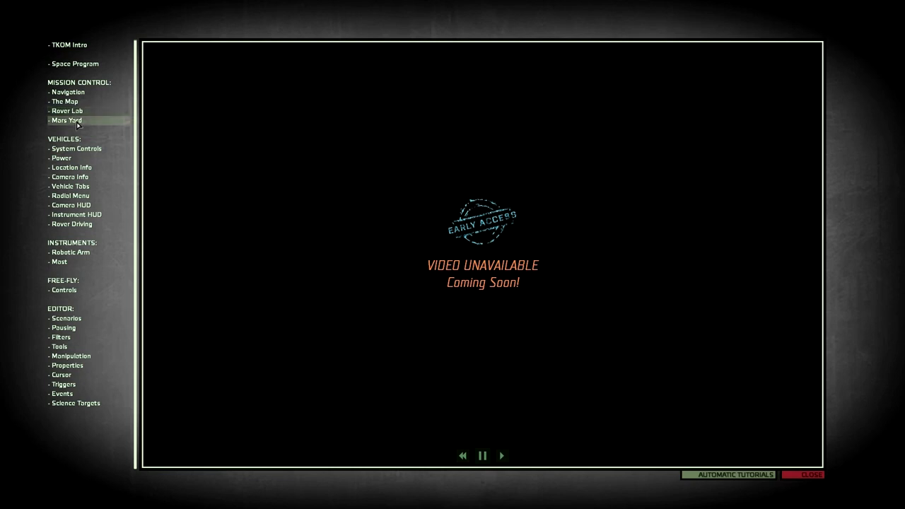
mouse_move(76, 149)
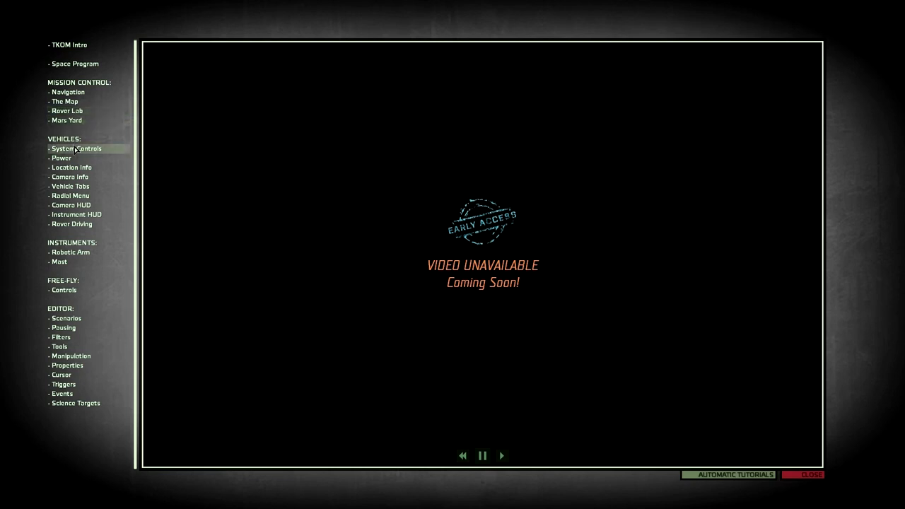
left_click(62, 158)
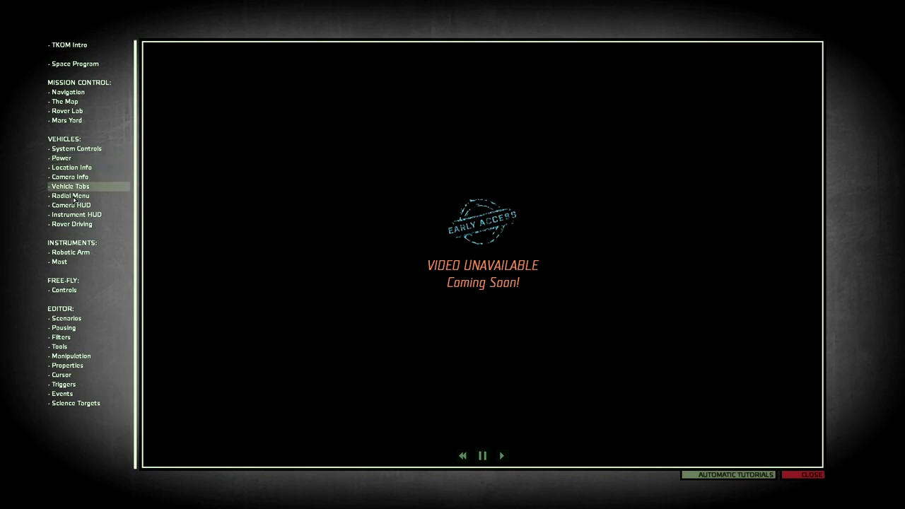
mouse_move(70, 252)
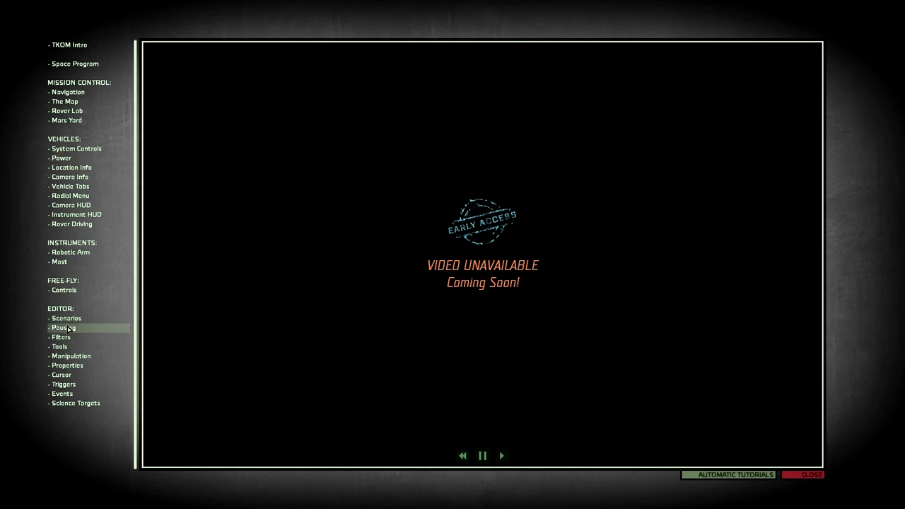
mouse_move(60, 346)
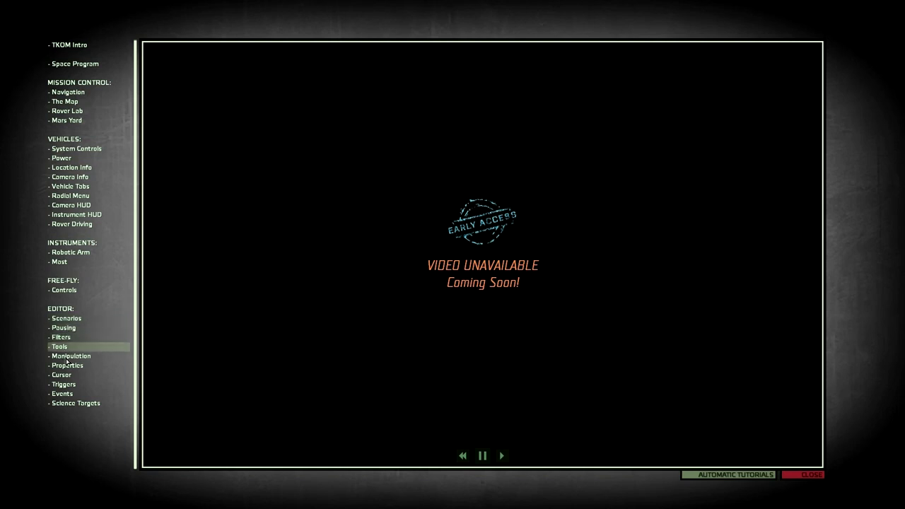
mouse_move(63, 384)
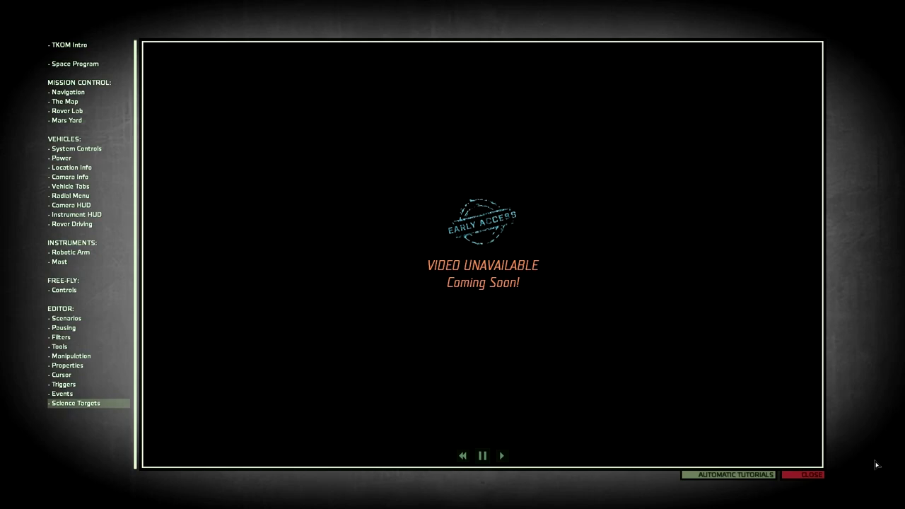
- Select the Power tutorial, then close the tutorial browser to return to Mission Control
left_click(817, 475)
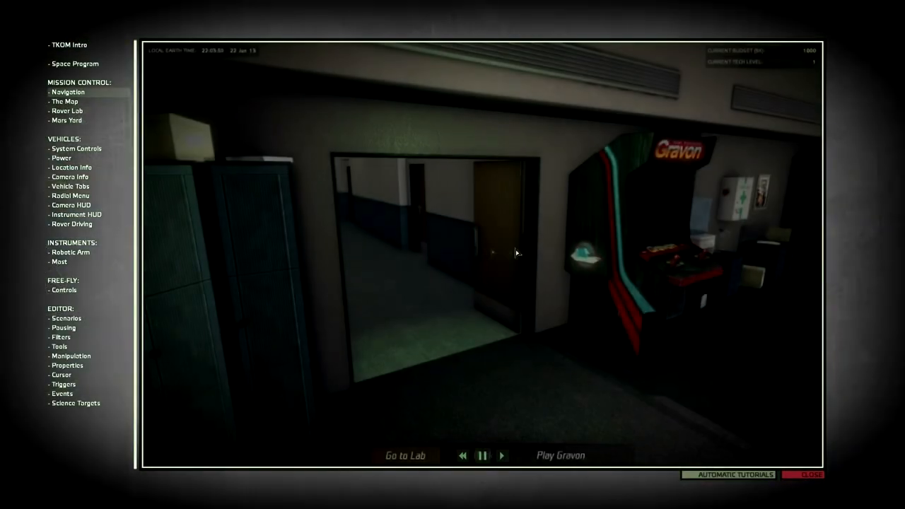
left_click(483, 455)
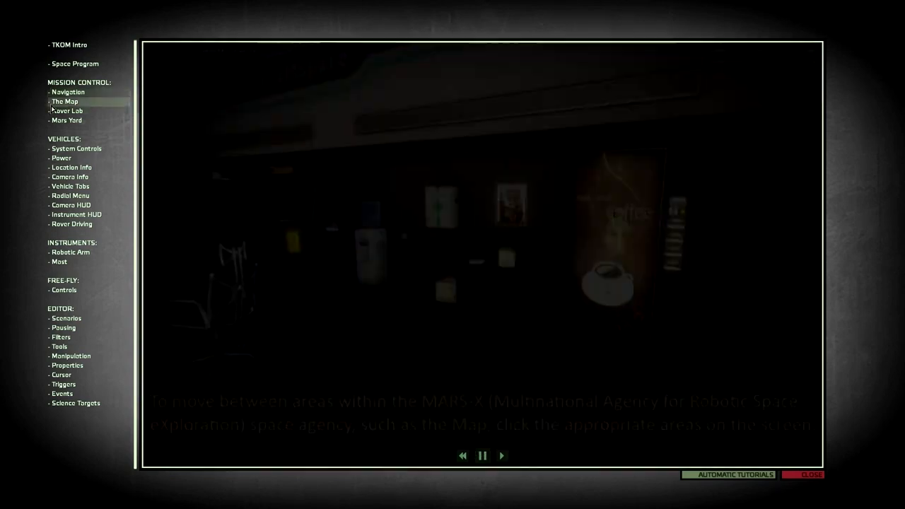
left_click(62, 158)
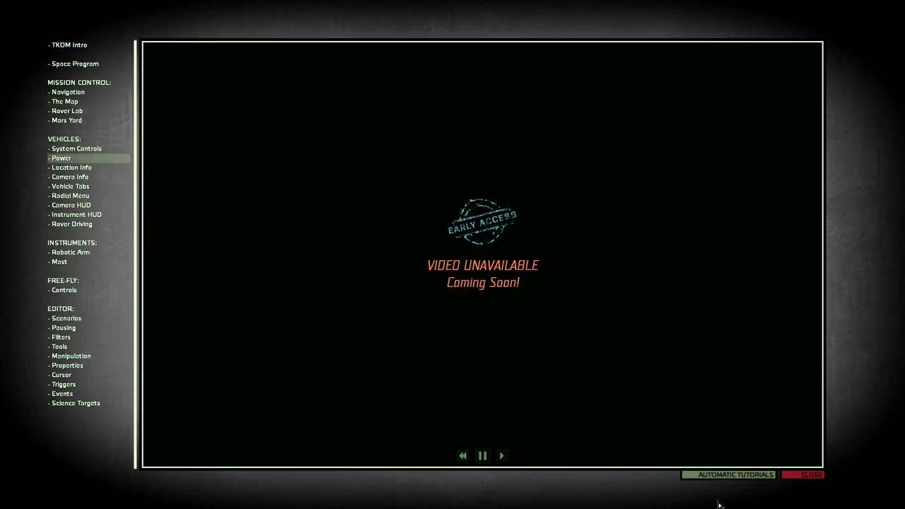
left_click(812, 475)
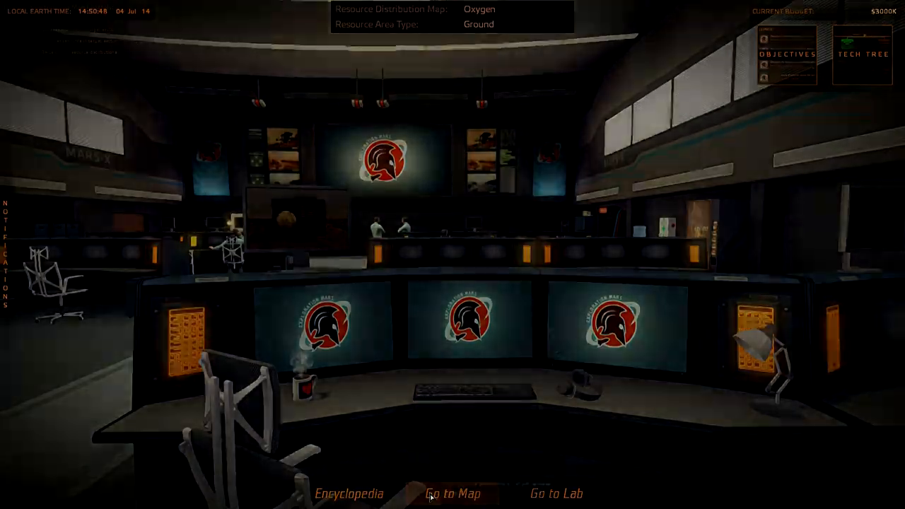
- Go to the Mars globe, spin it to Lyot Crater and open its local site map
left_click(452, 494)
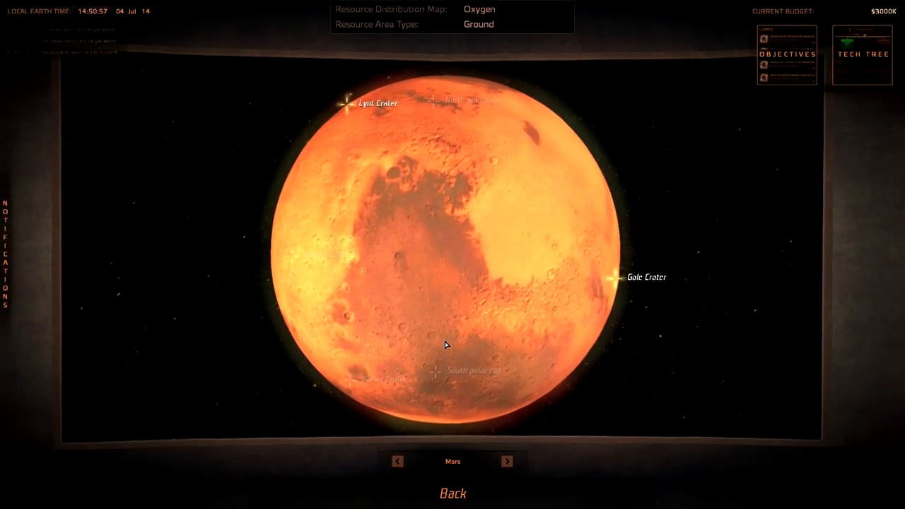
left_click_drag(445, 345, 368, 347)
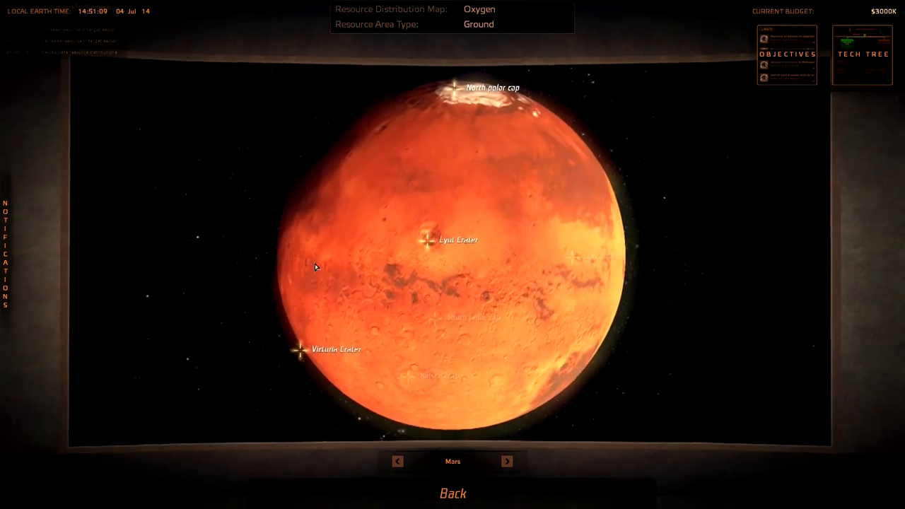
left_click(430, 239)
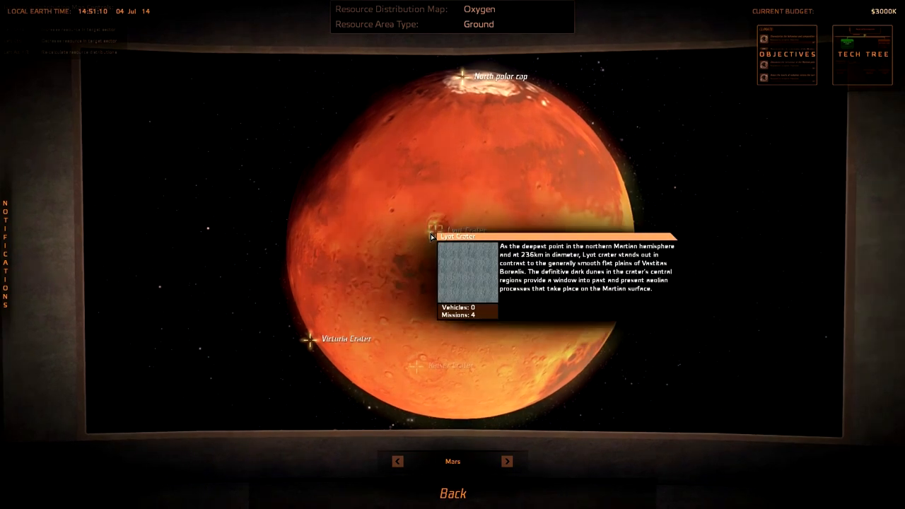
left_click(467, 276)
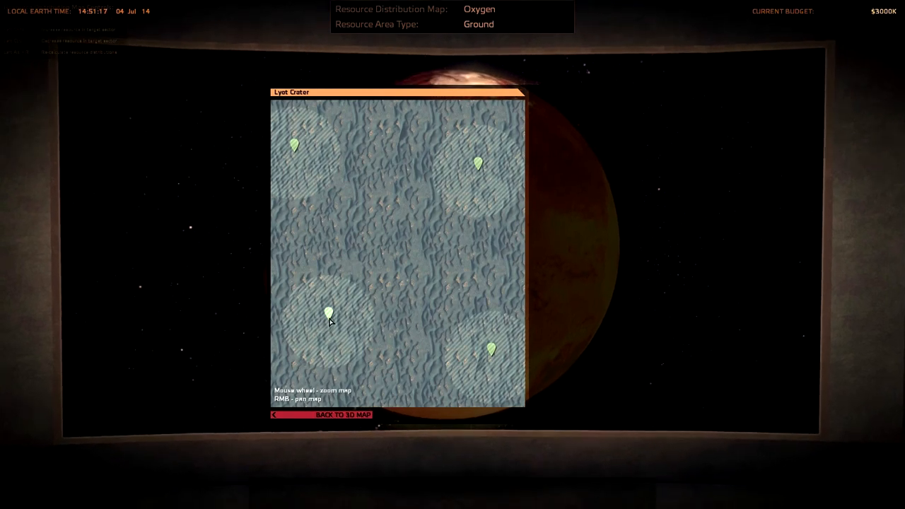
- Pick Science Mission ref. 8602's marker, review the Probe: Basic vehicle and launch it
left_click(329, 314)
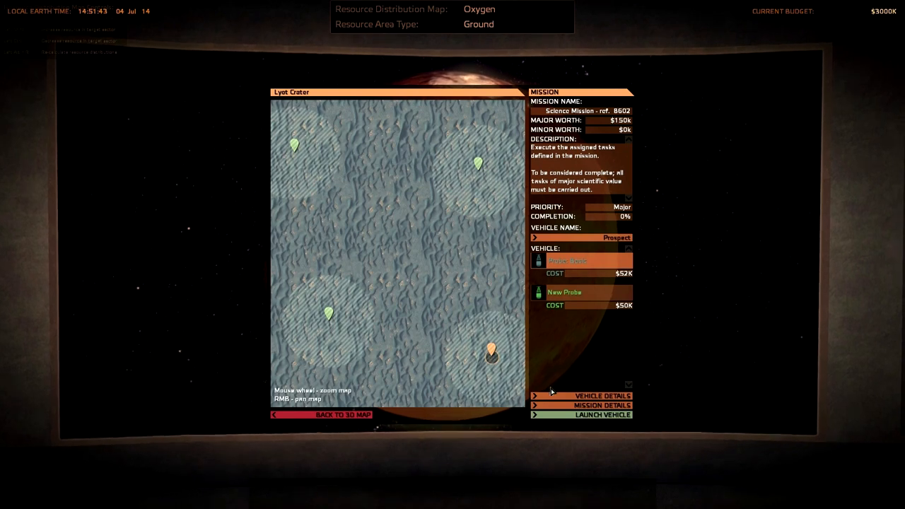
left_click(603, 396)
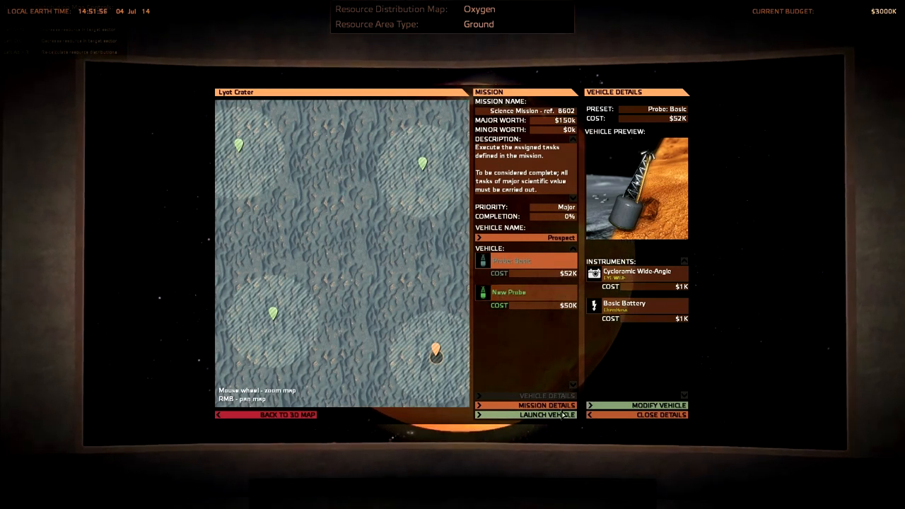
mouse_move(547, 414)
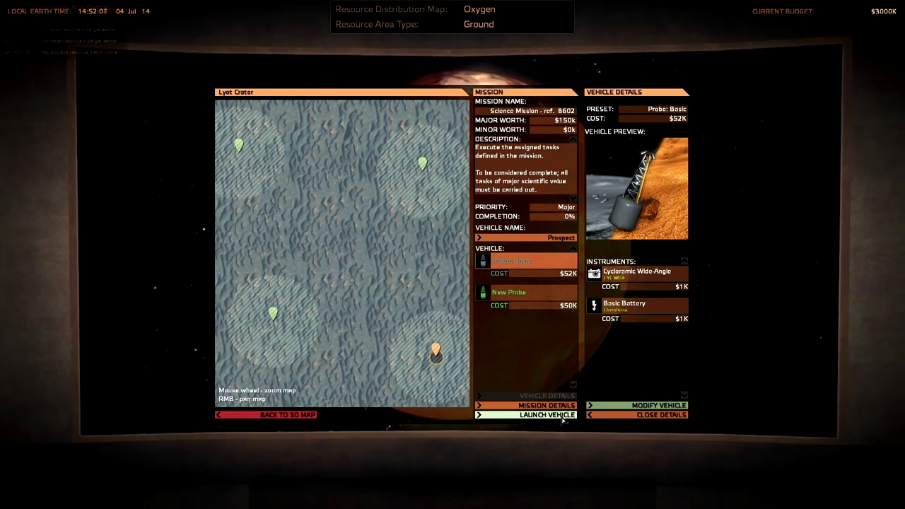
left_click(544, 415)
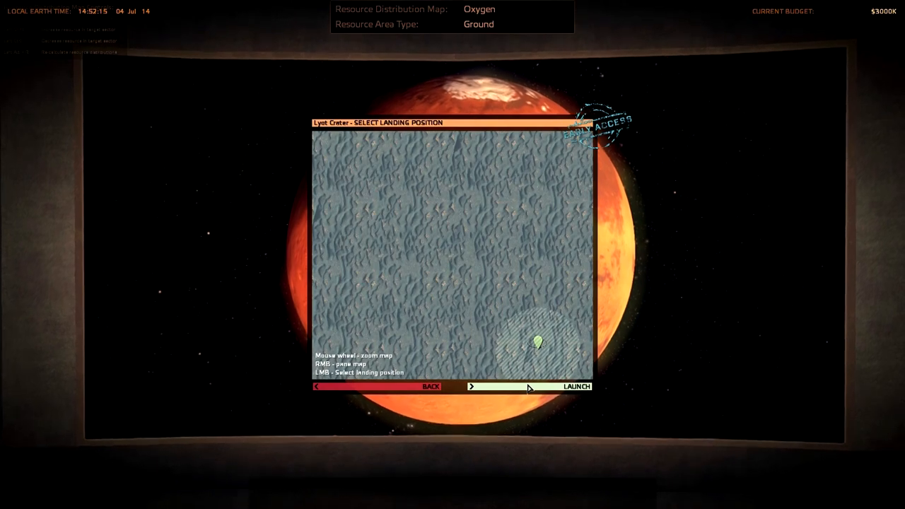
- Launch the Prospect probe to its Lyot Crater landing spot and await touchdown
left_click(575, 387)
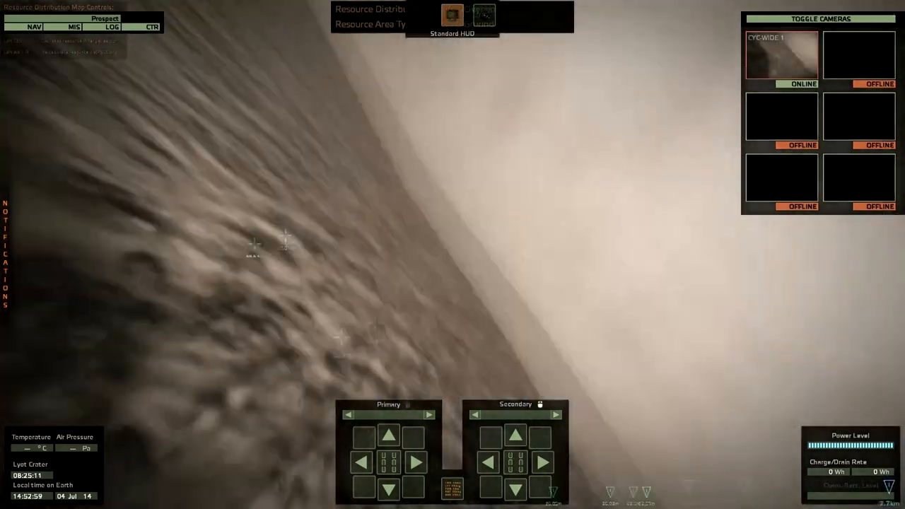
mouse_move(453, 254)
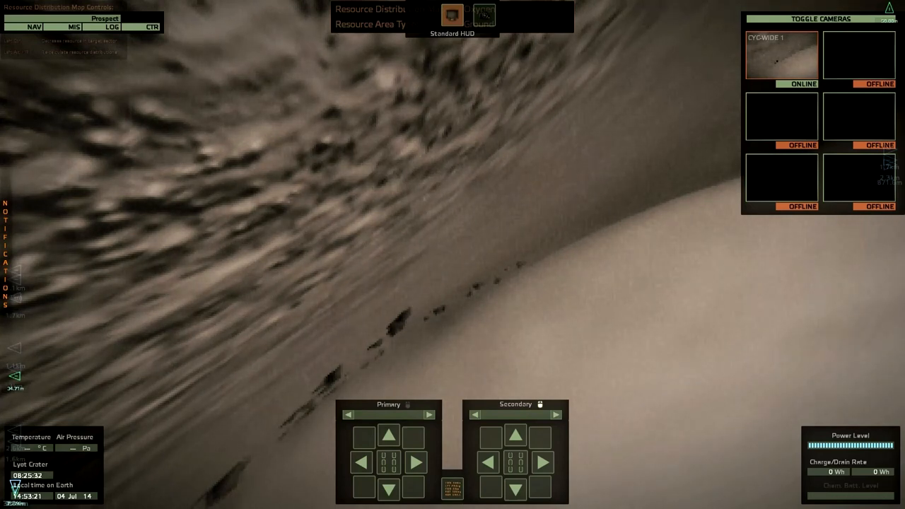
mouse_move(375, 103)
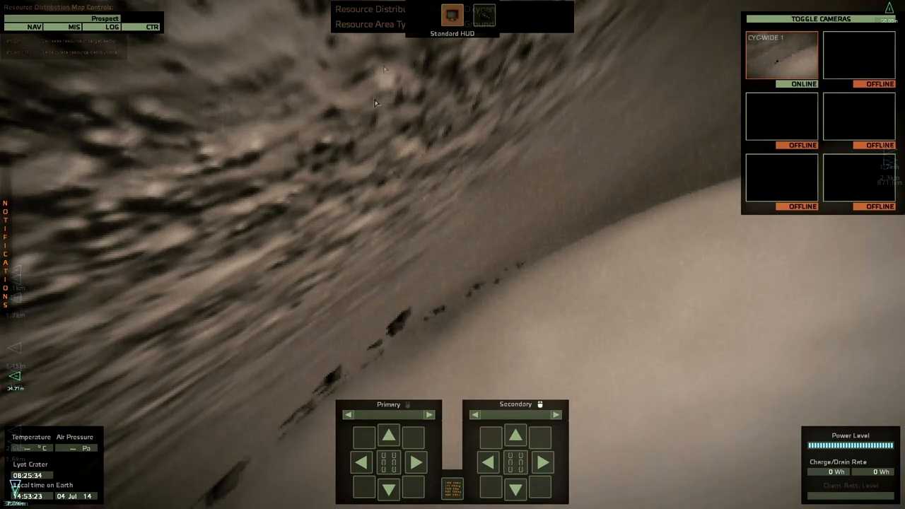
mouse_move(368, 169)
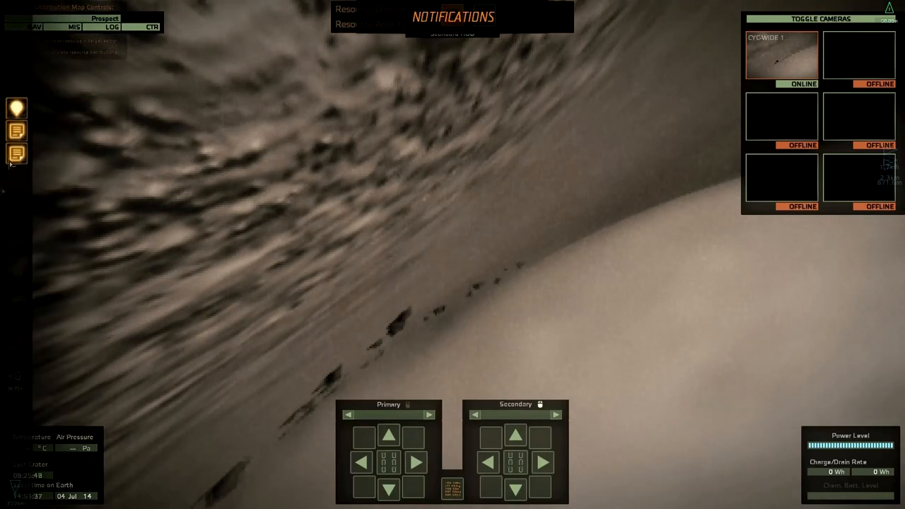
- Read the Science Mission 8602 completion notice ($150K), dismiss it, and switch to the camera overlay view
left_click(15, 108)
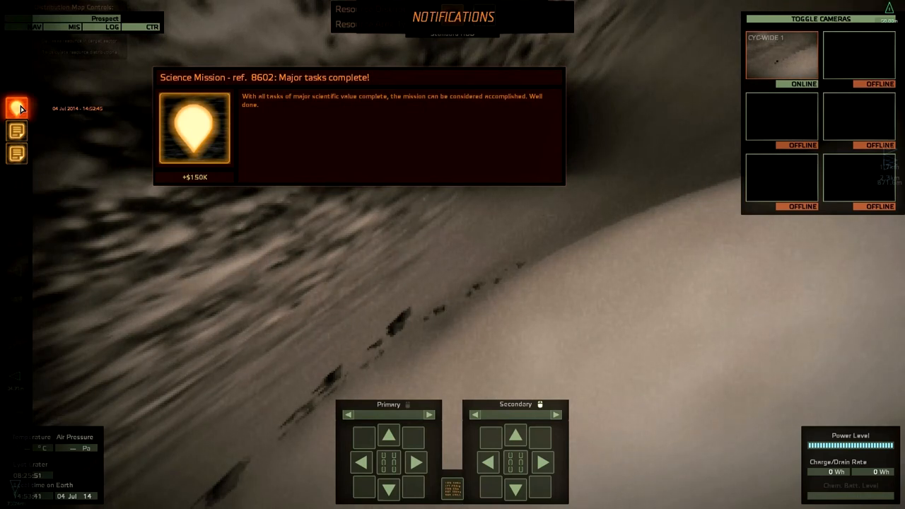
left_click(17, 131)
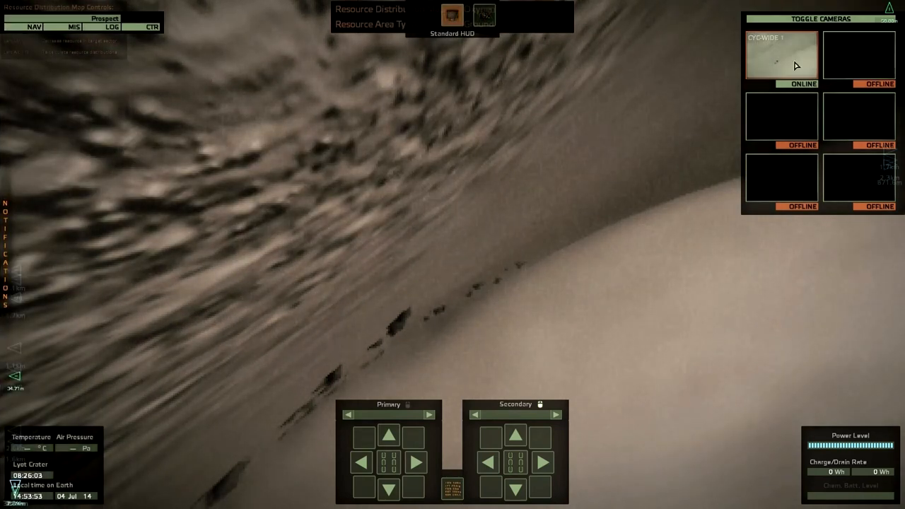
mouse_move(742, 320)
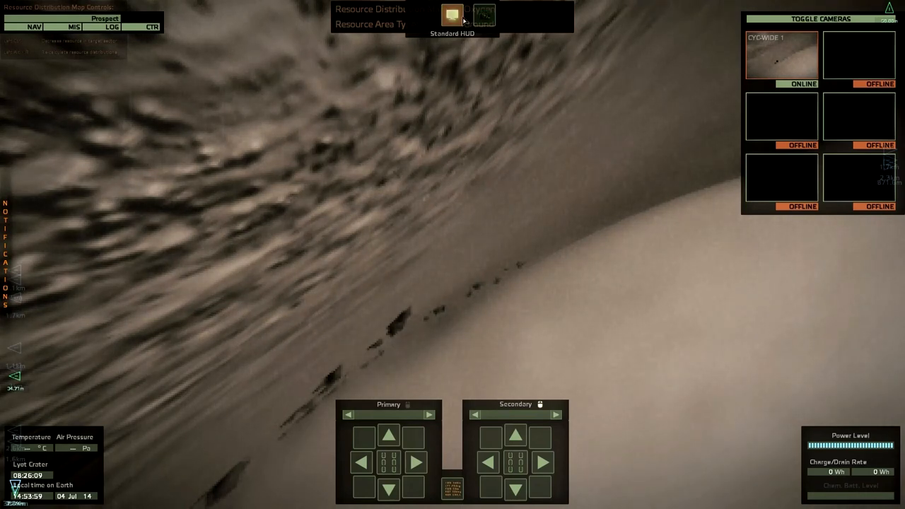
left_click(483, 15)
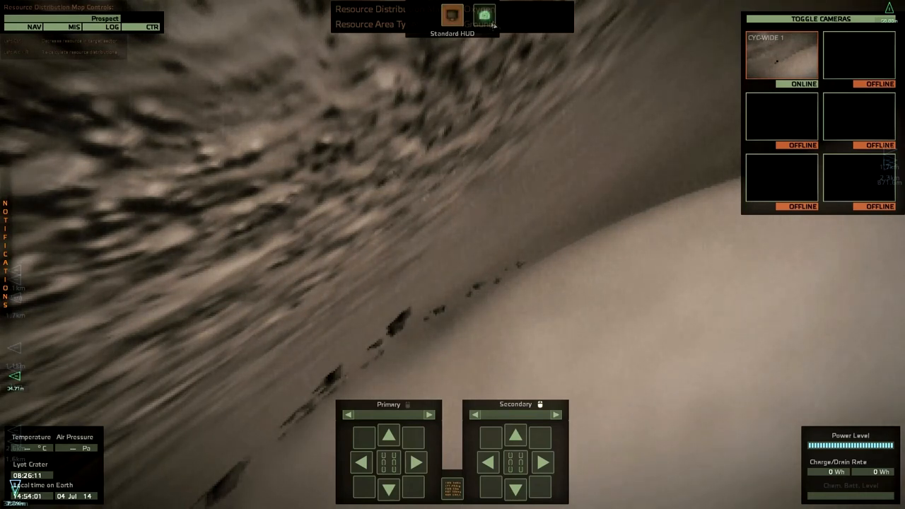
left_click(483, 15)
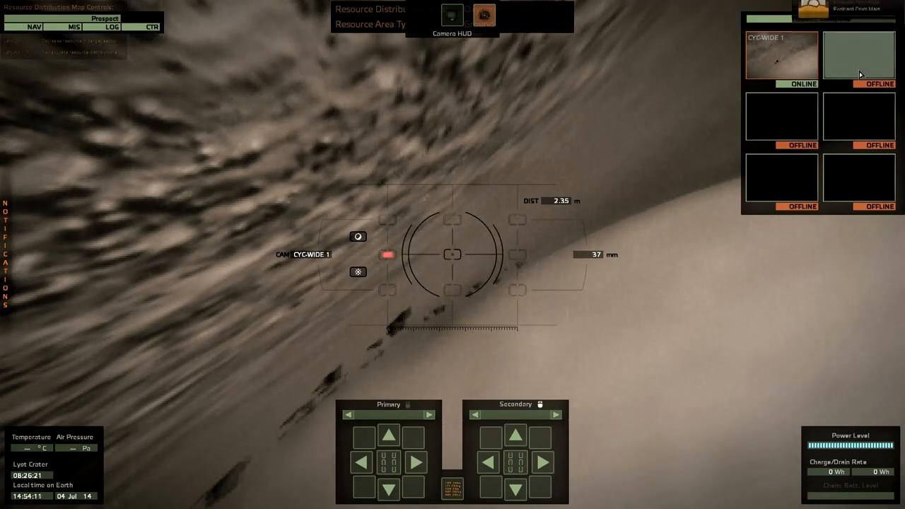
mouse_move(625, 89)
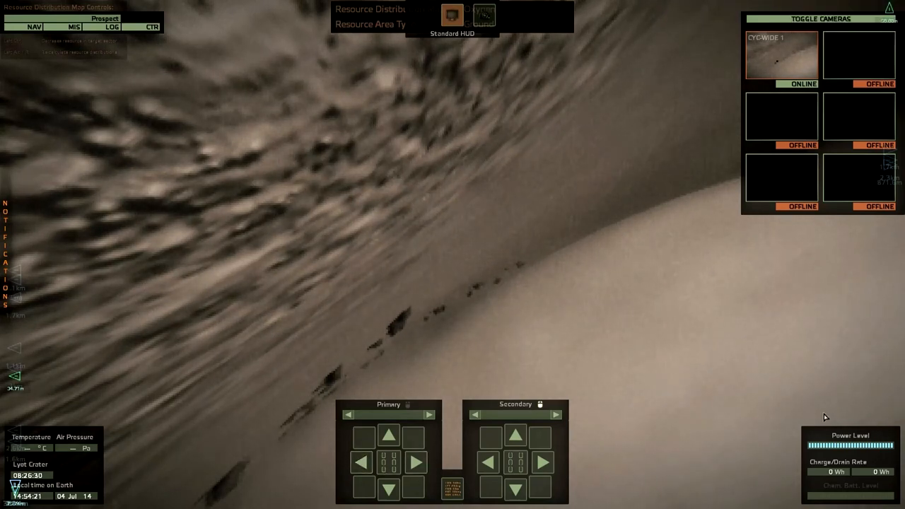
mouse_move(53, 341)
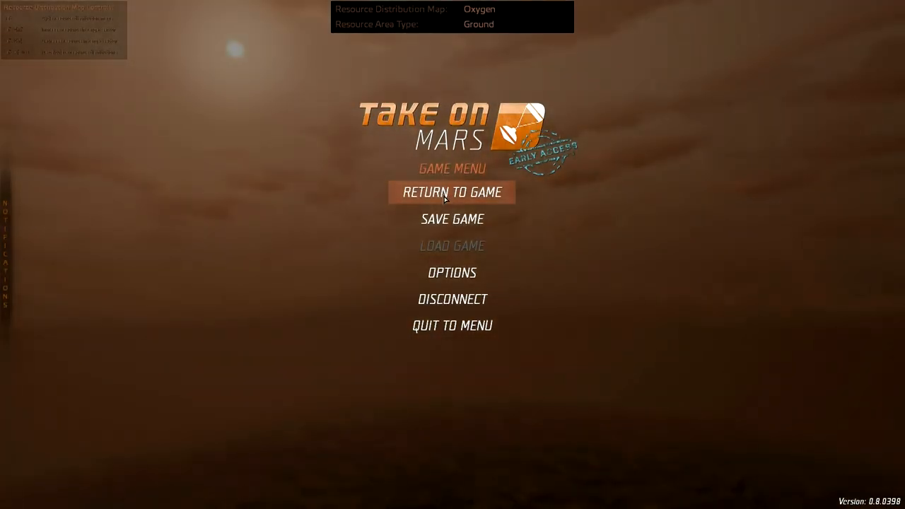
- Return to the game and view the landed Prospect probe from outside
left_click(452, 192)
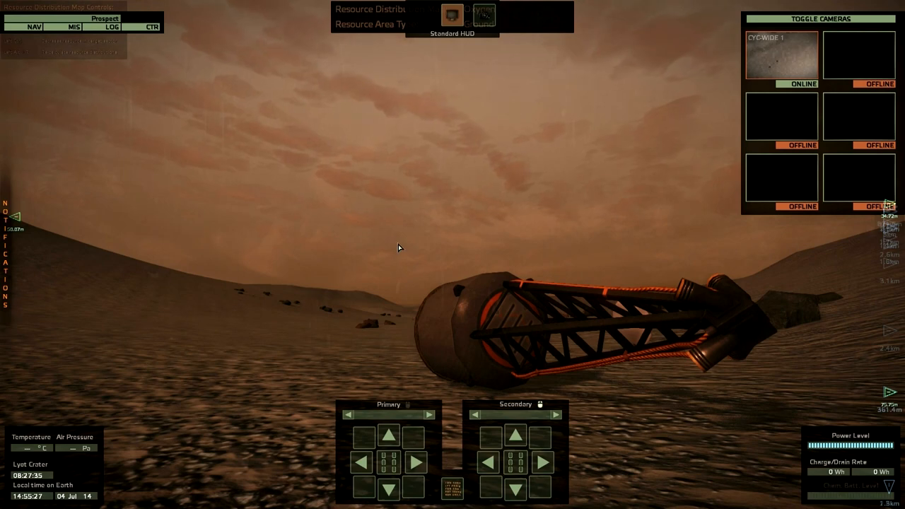
- Check the probe's navigation waypoint settings and connect to the areostationary satellite map
left_click(17, 133)
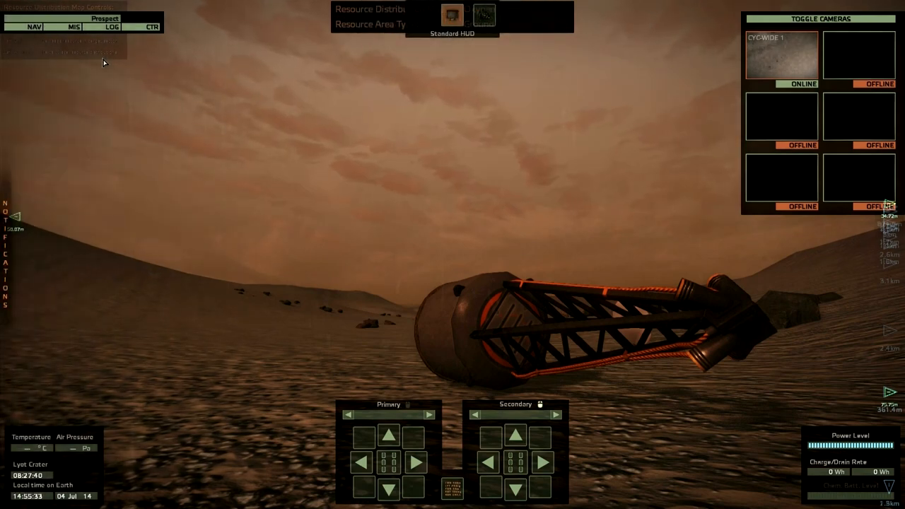
left_click(33, 27)
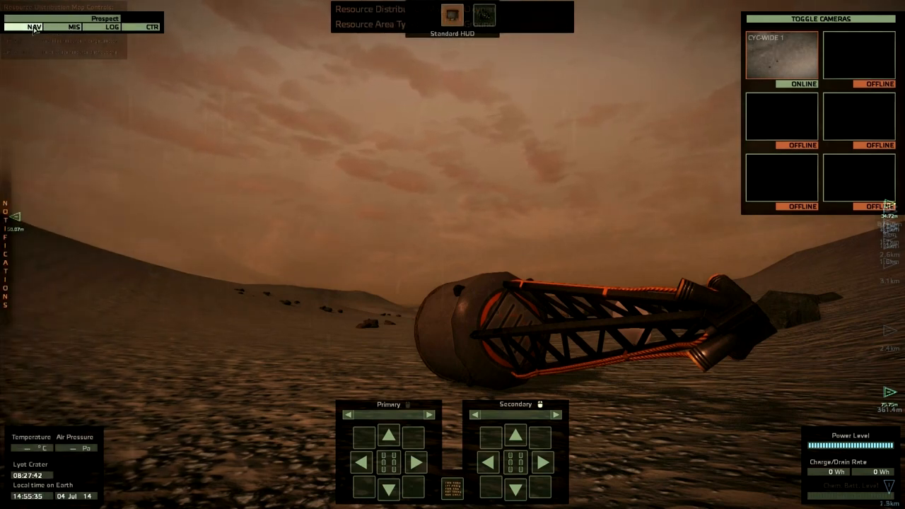
left_click(34, 27)
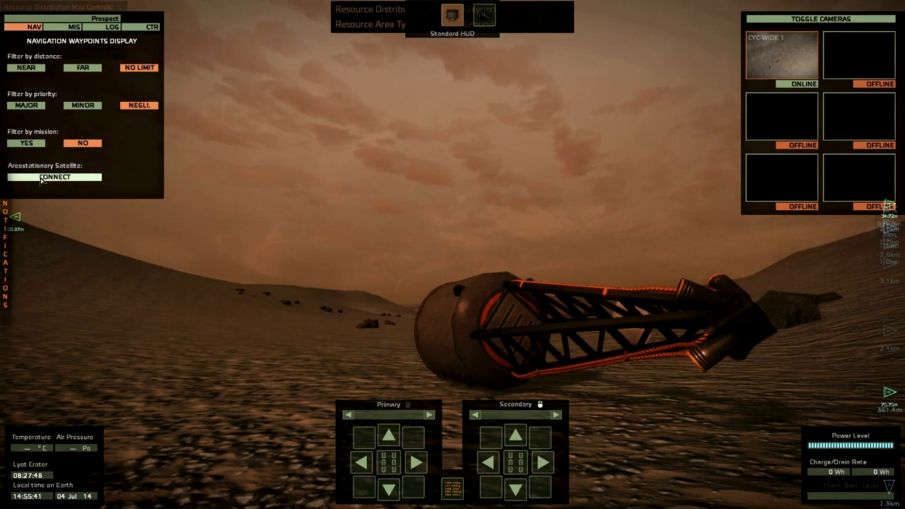
left_click(54, 177)
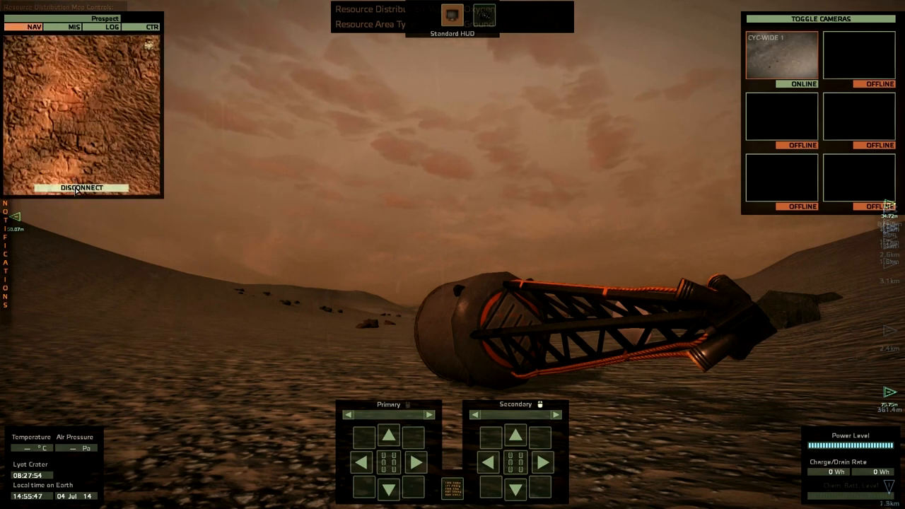
- Assign the probe Science Mission 4641 via Assign Nearest, review its explore task, then start disconnecting
left_click(72, 27)
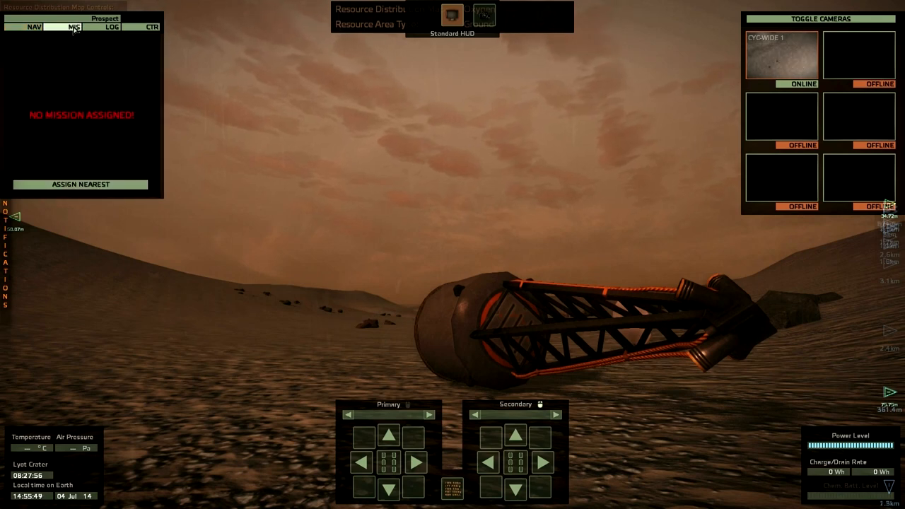
left_click(74, 26)
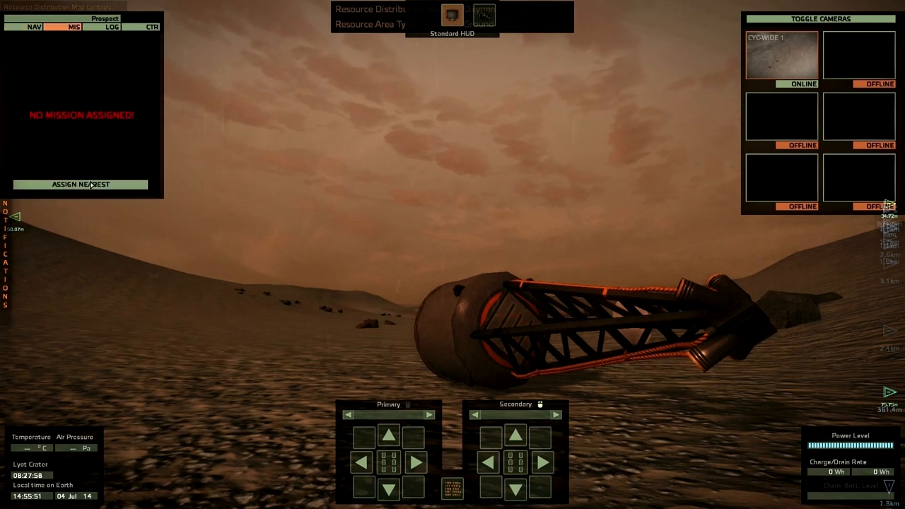
left_click(80, 184)
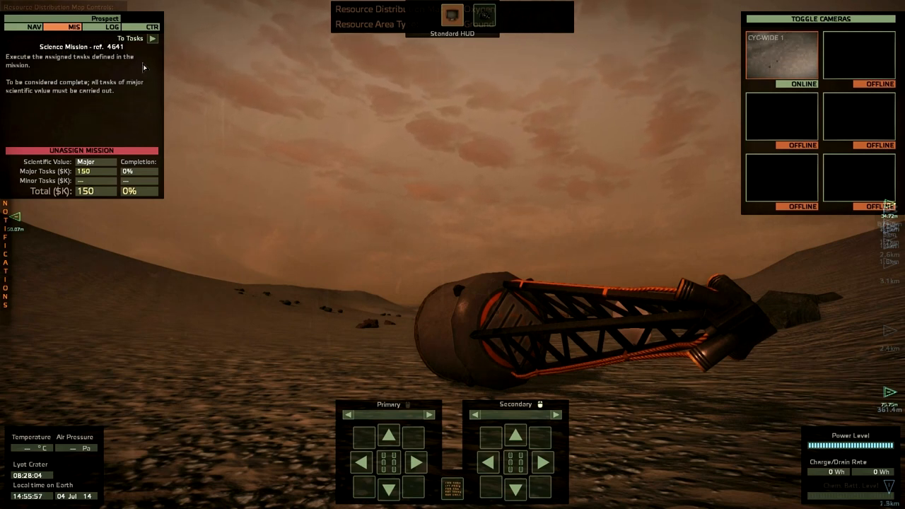
left_click(152, 38)
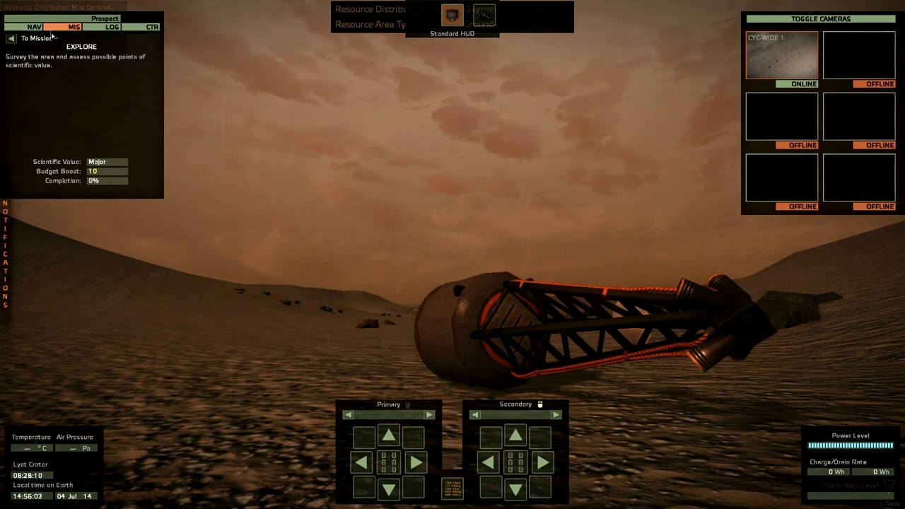
left_click(112, 27)
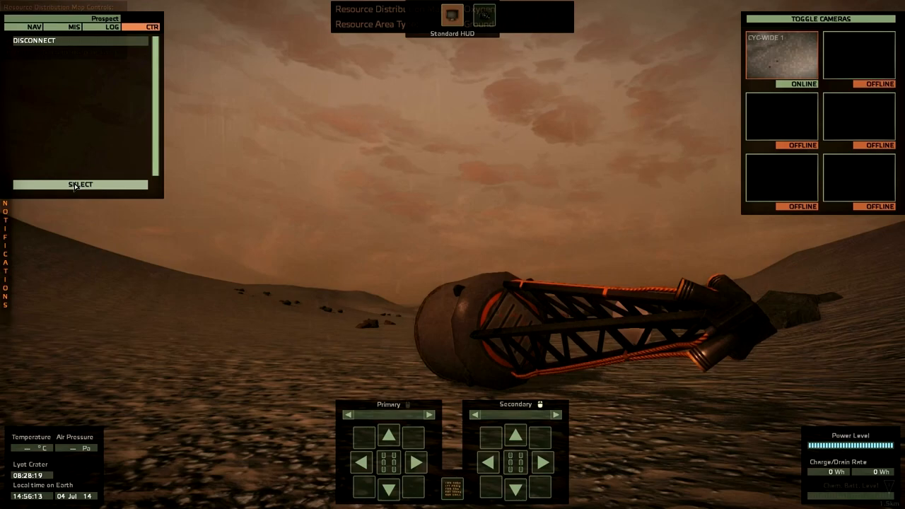
left_click(79, 185)
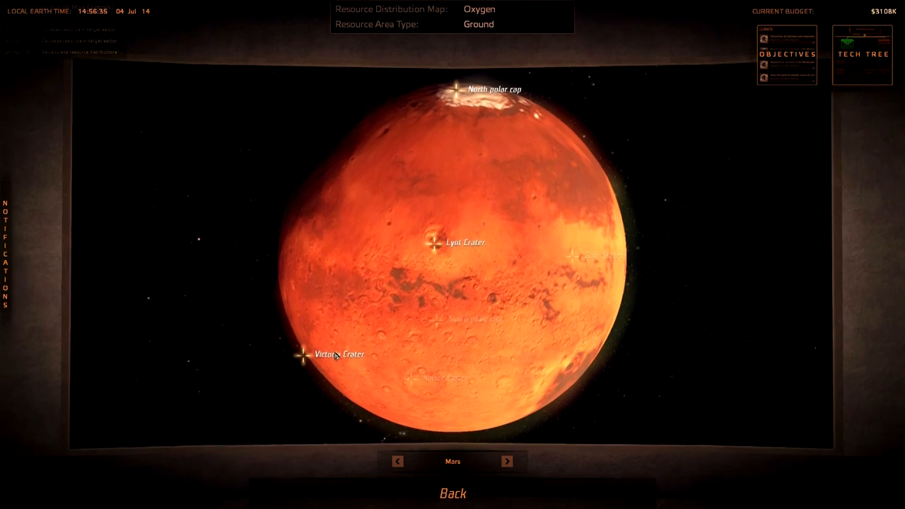
- Select Victoria Crater's north-west Science Mission ref. 0078 and the New Probe design for it
left_click(297, 356)
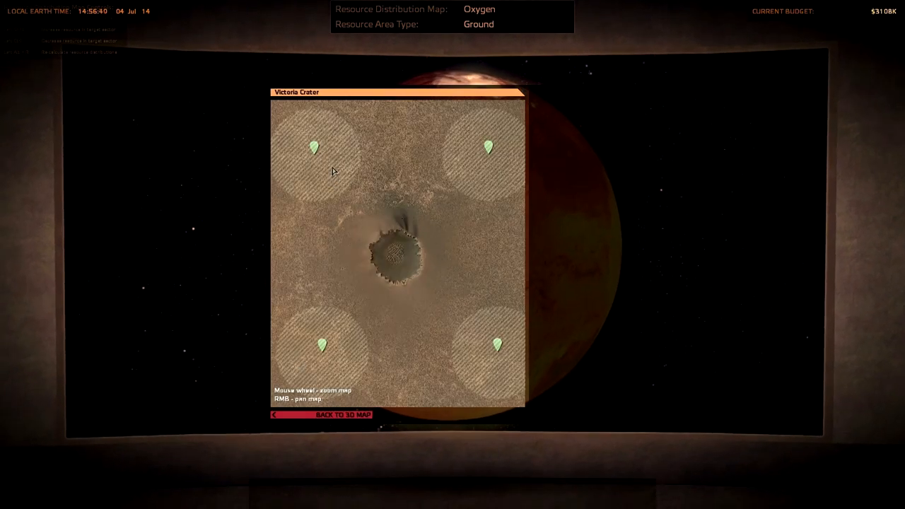
left_click(315, 149)
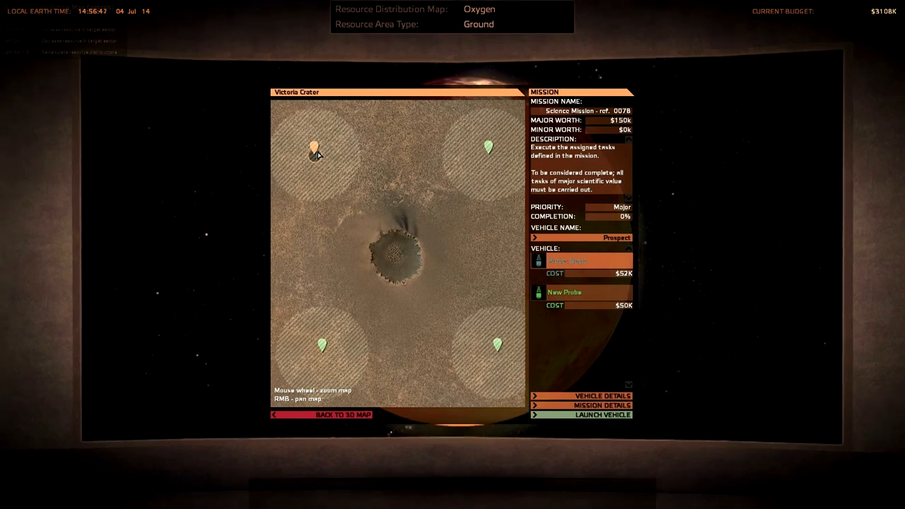
mouse_move(336, 164)
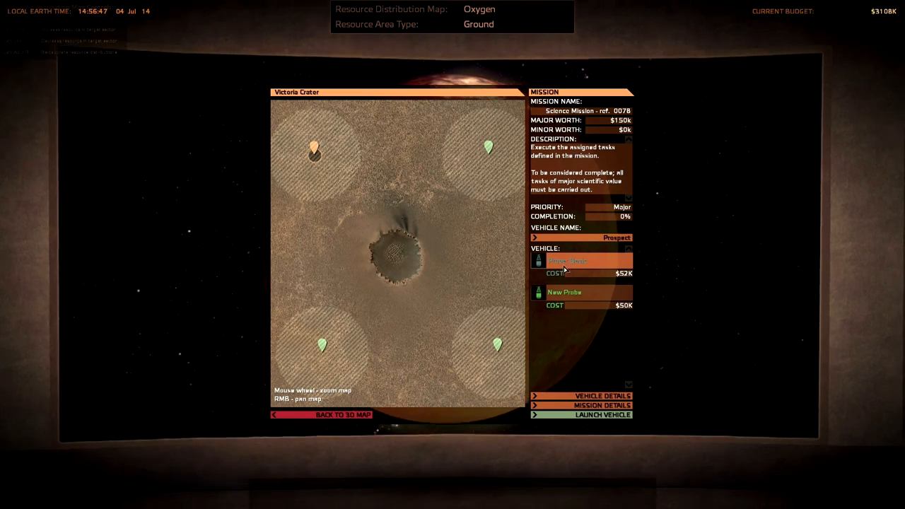
left_click(566, 292)
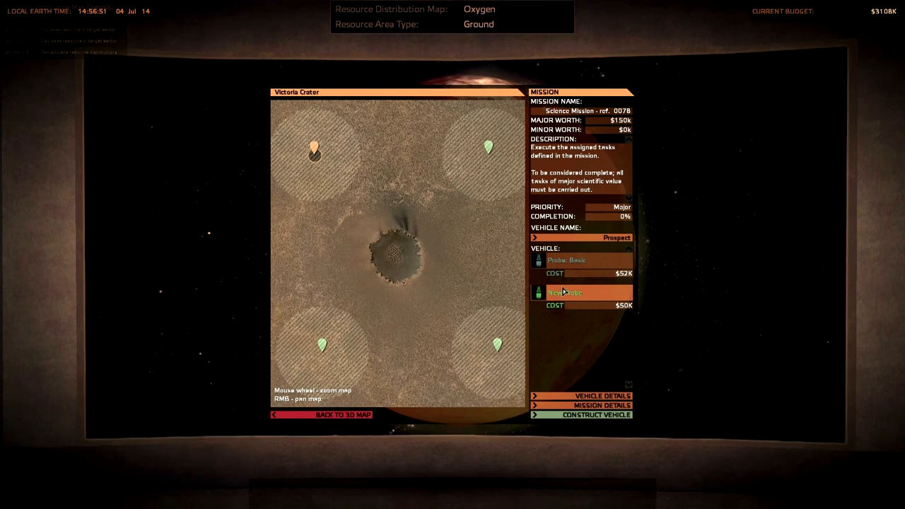
- Construct the new probe with the Cycloramic Wide-Angle camera and Basic Battery
left_click(580, 396)
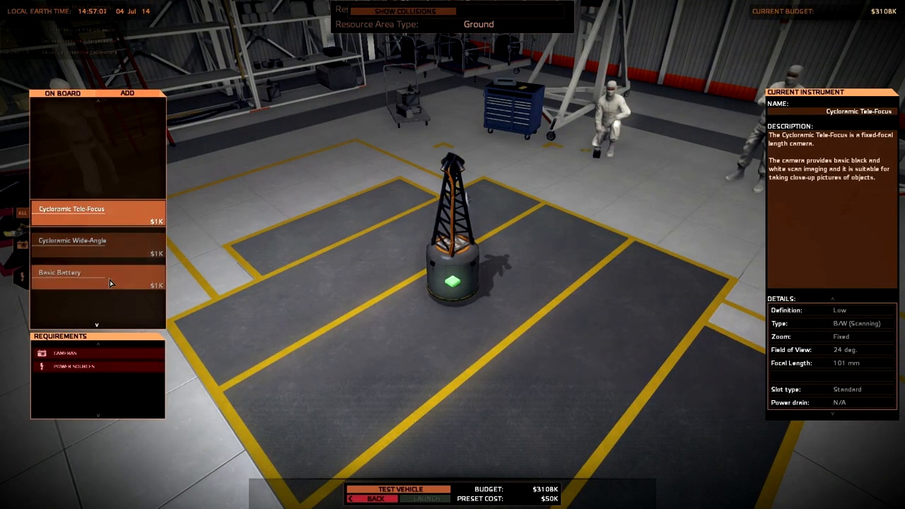
mouse_move(76, 358)
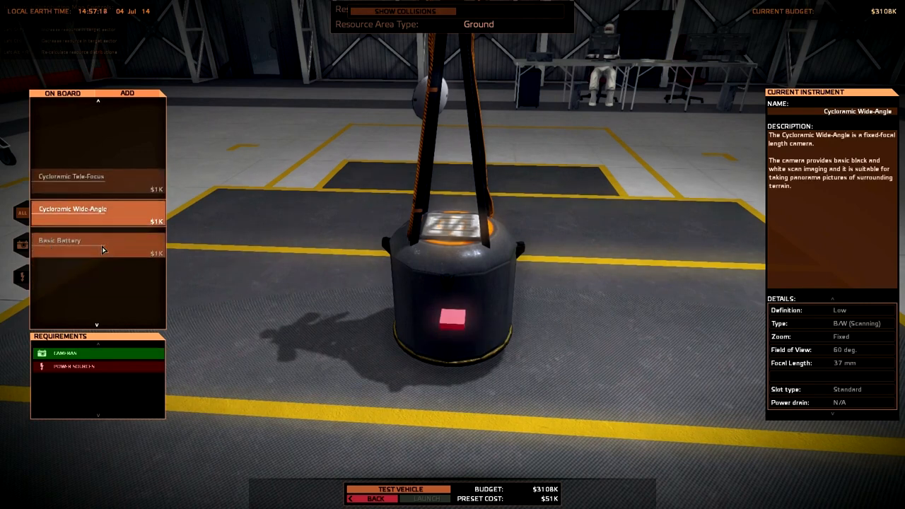
mouse_move(131, 208)
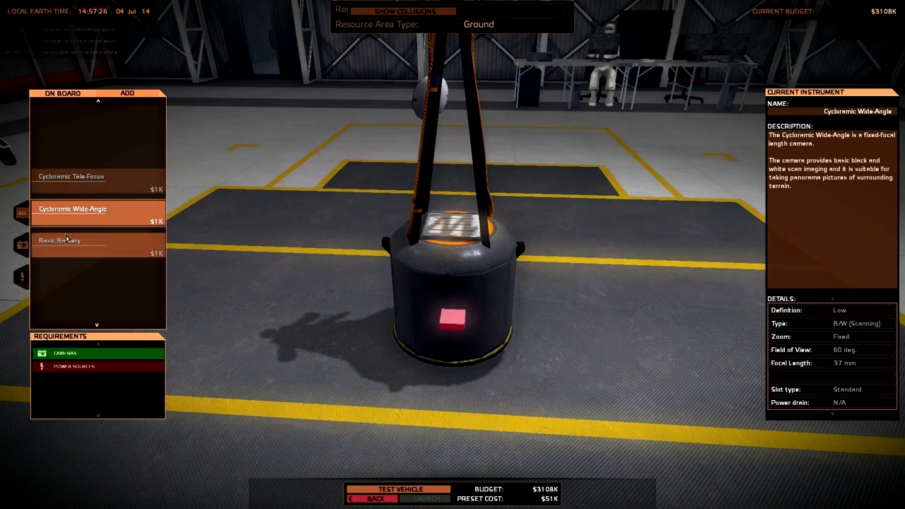
left_click(97, 241)
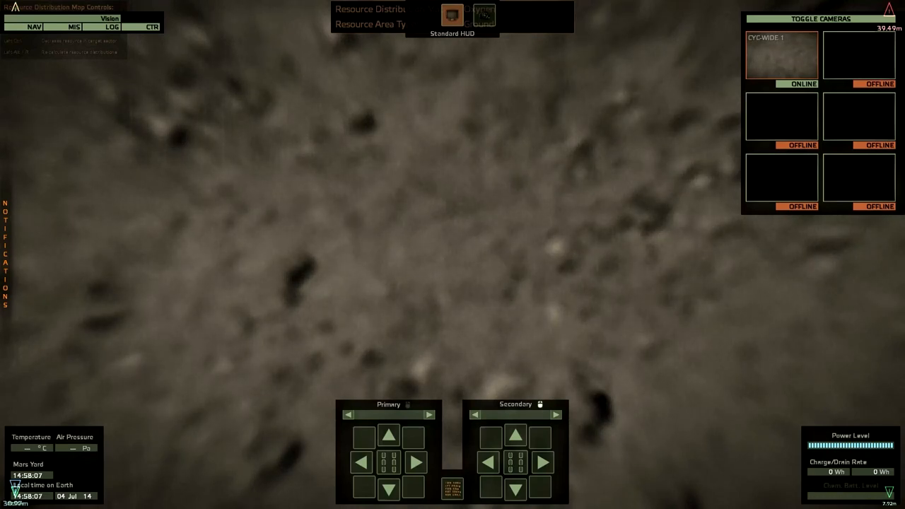
- Assign the nearest minor science mission to the test probe on the Mars Yard, then leave its mission tab
left_click(73, 27)
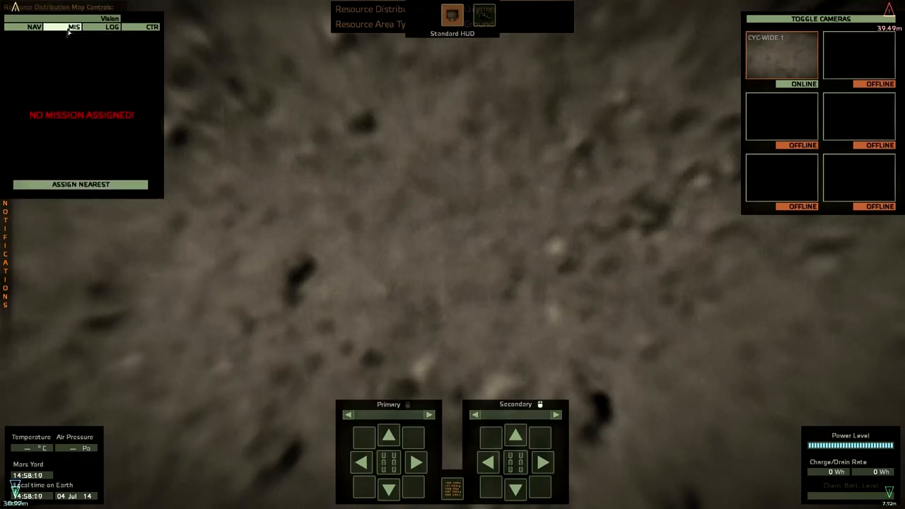
left_click(73, 27)
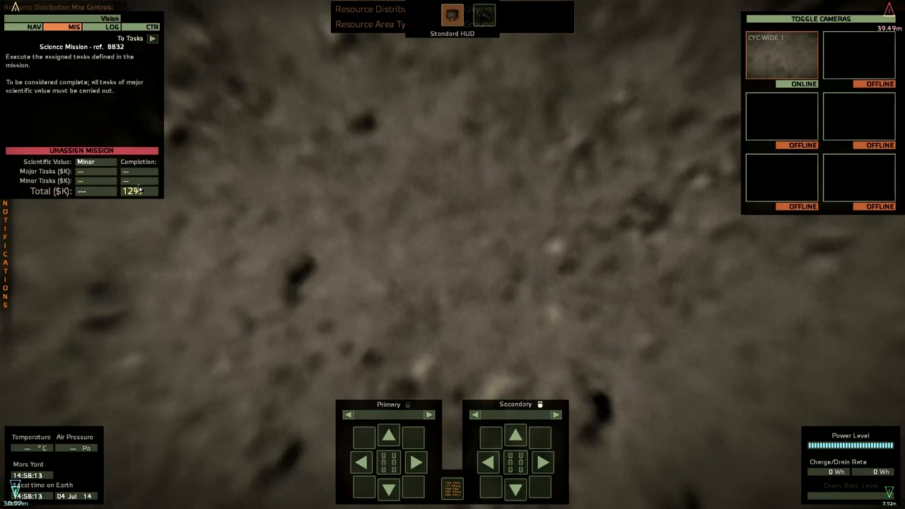
left_click(112, 27)
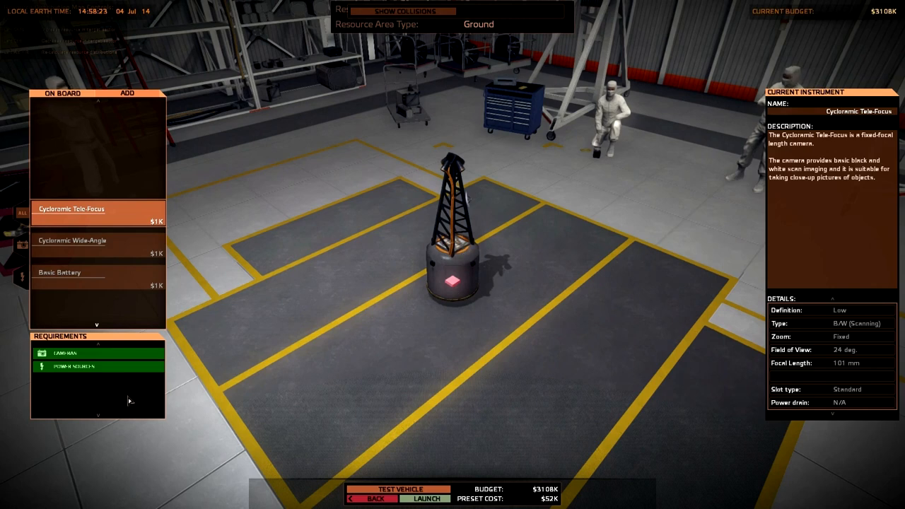
mouse_move(527, 471)
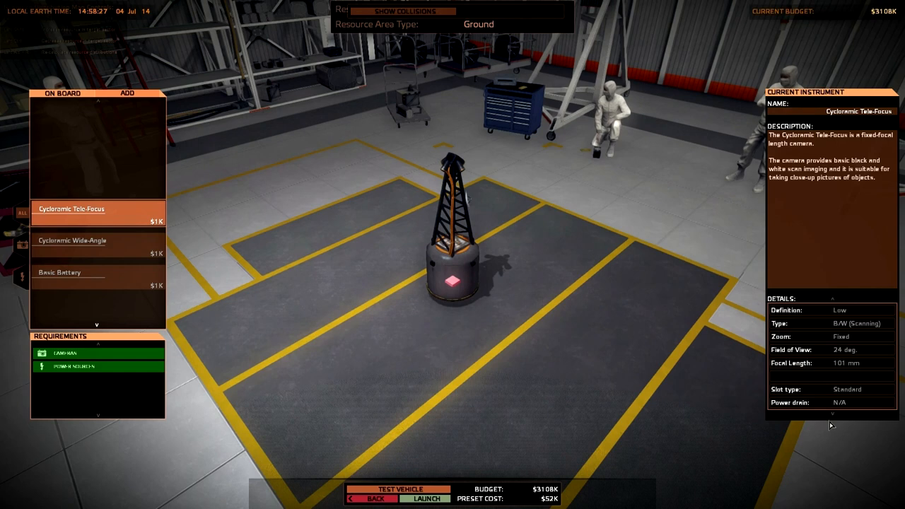
mouse_move(60, 260)
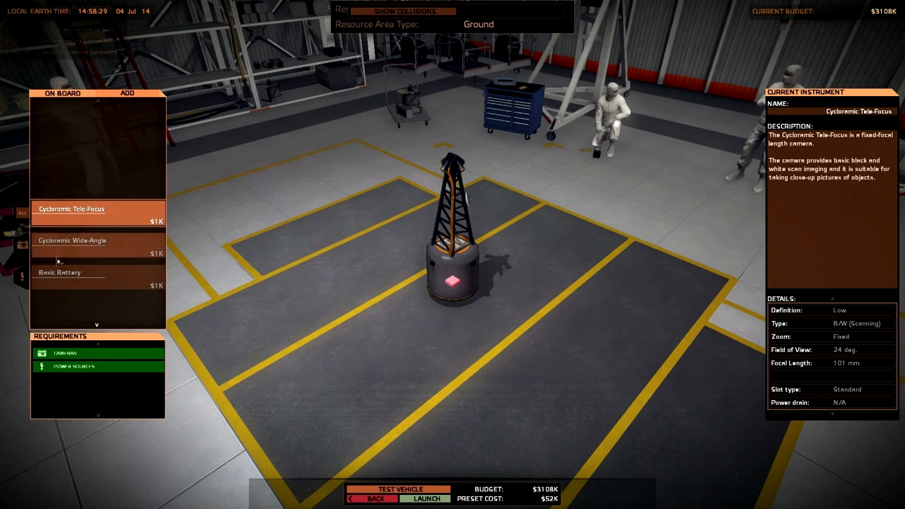
- Review the Cycloramic Wide-Angle camera details and launch the finished $52K probe
left_click(72, 240)
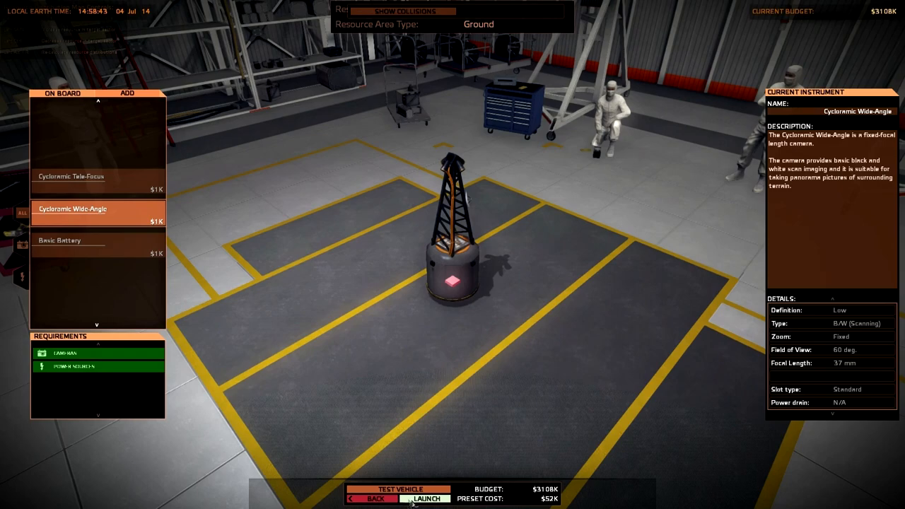
left_click(429, 499)
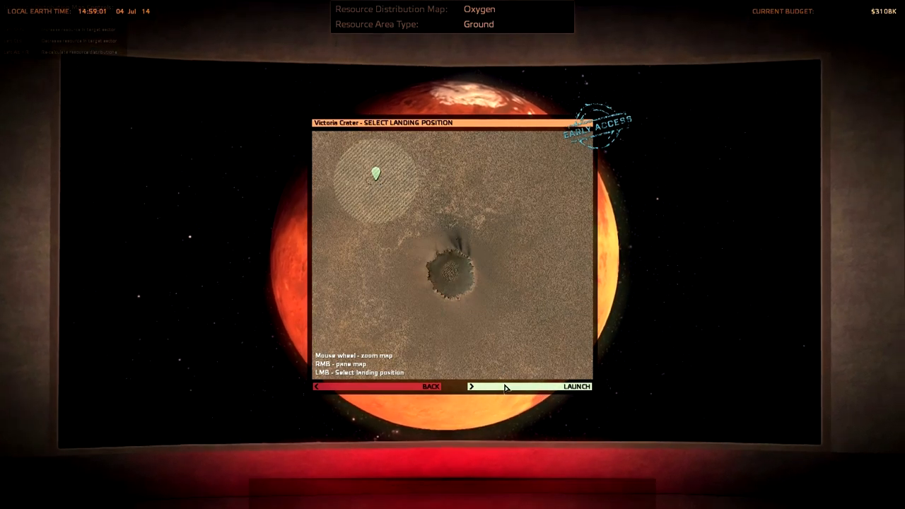
- Launch the probe to the marked landing spot north-west of Victoria Crater
left_click(577, 386)
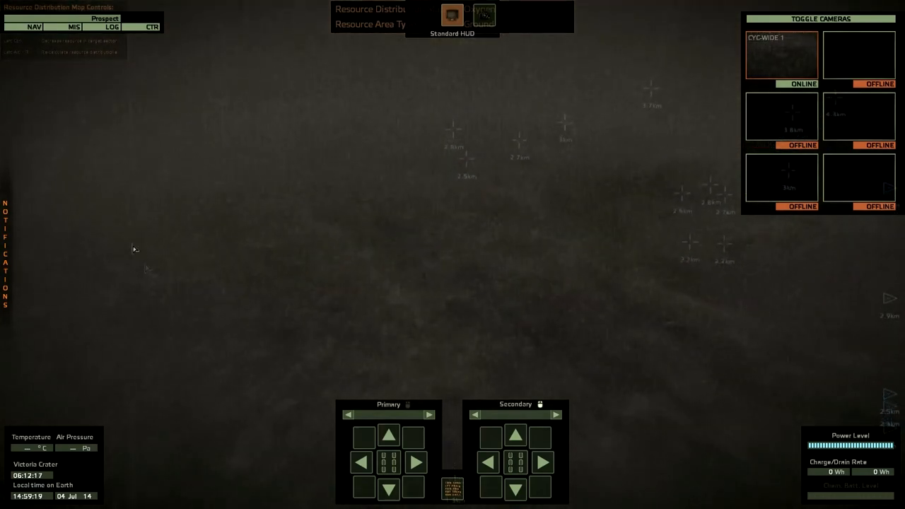
- Assign the Victoria Crater science mission to the landed probe and complete its Explore task
left_click(73, 27)
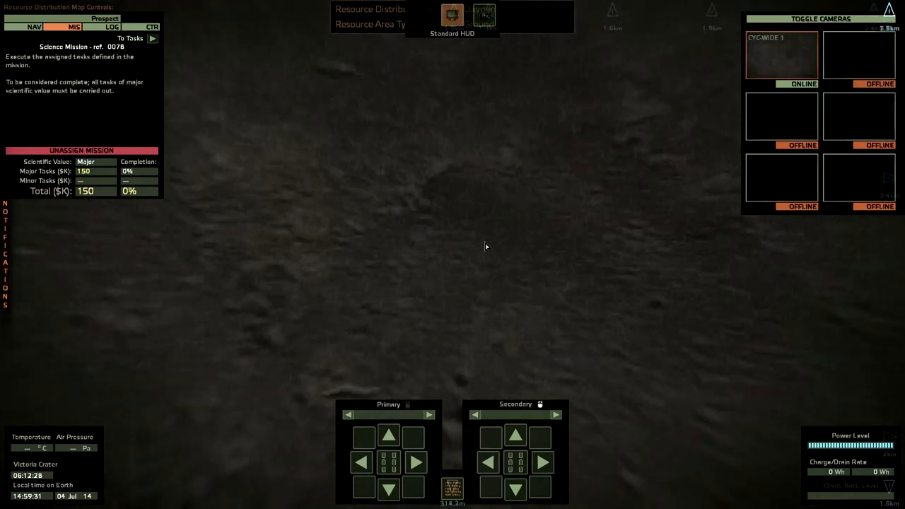
left_click(81, 150)
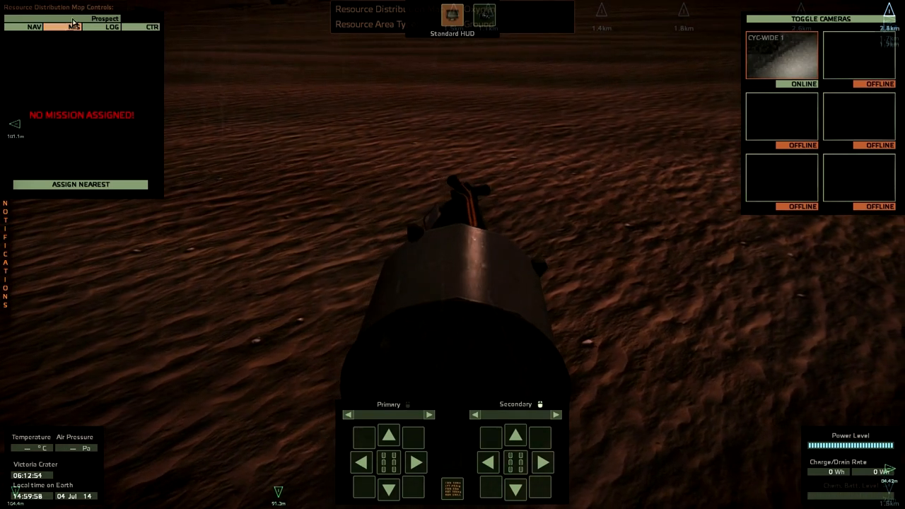
- Check the probe's log, then disconnect from the probe via the connection controls
left_click(111, 27)
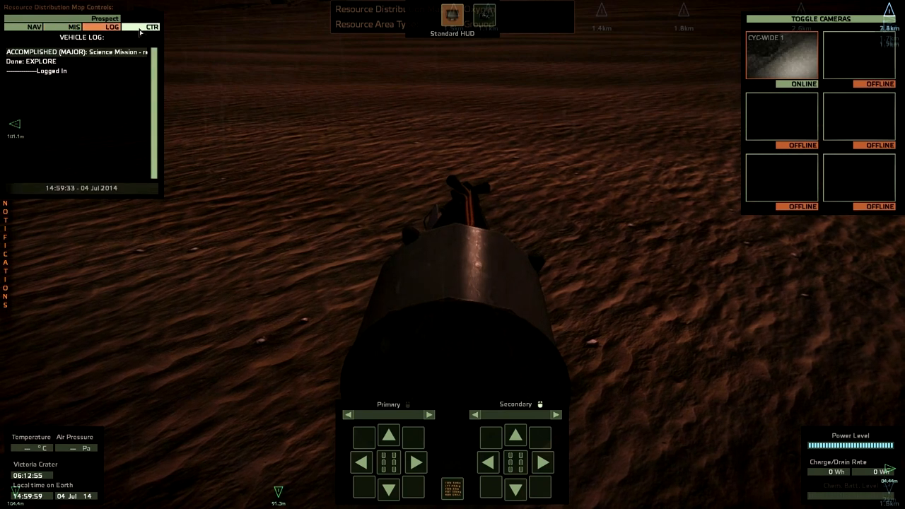
left_click(152, 26)
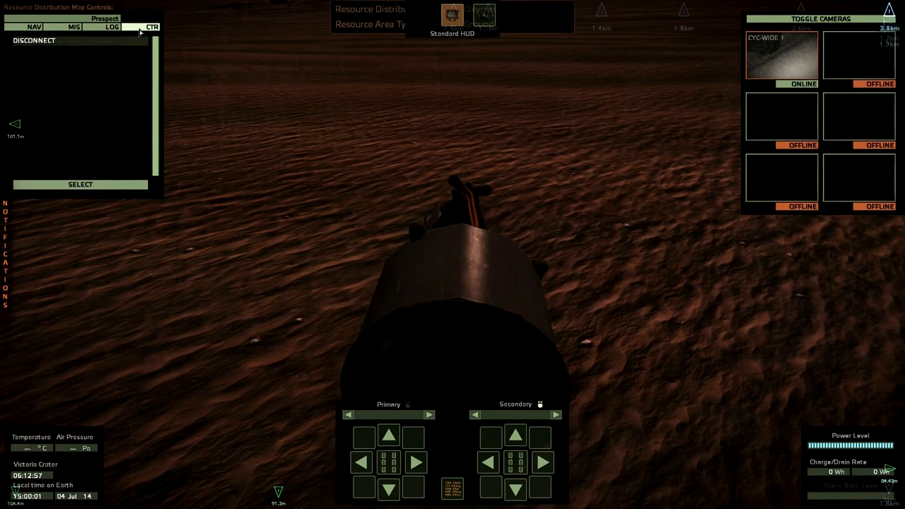
left_click(33, 27)
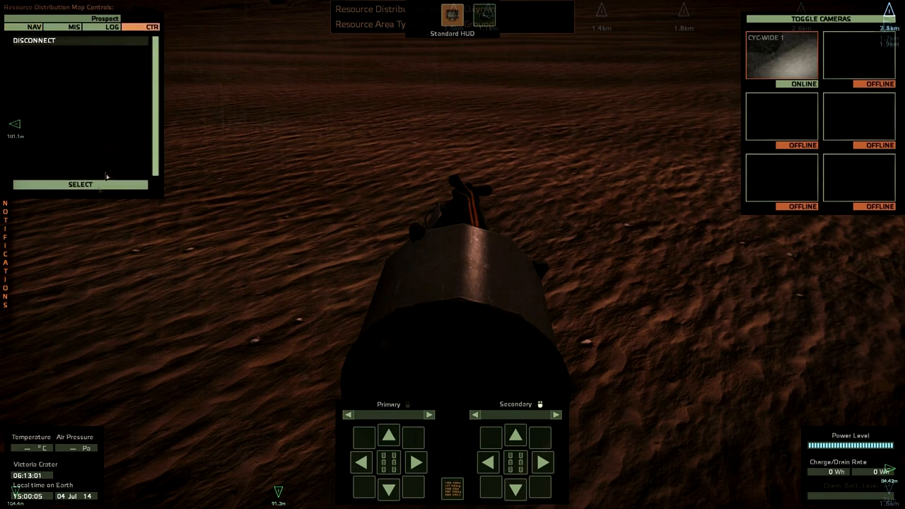
left_click(80, 185)
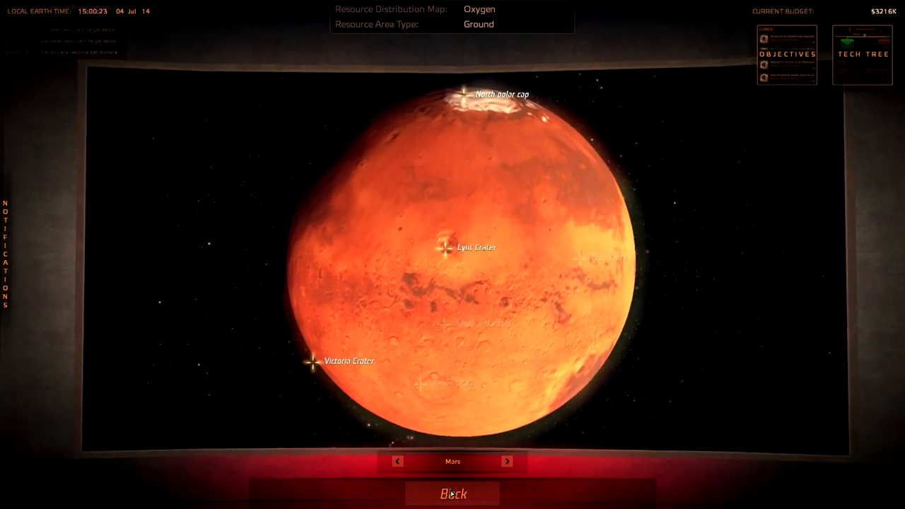
- Use Back below the Mars globe to head toward the mission control room
left_click(452, 494)
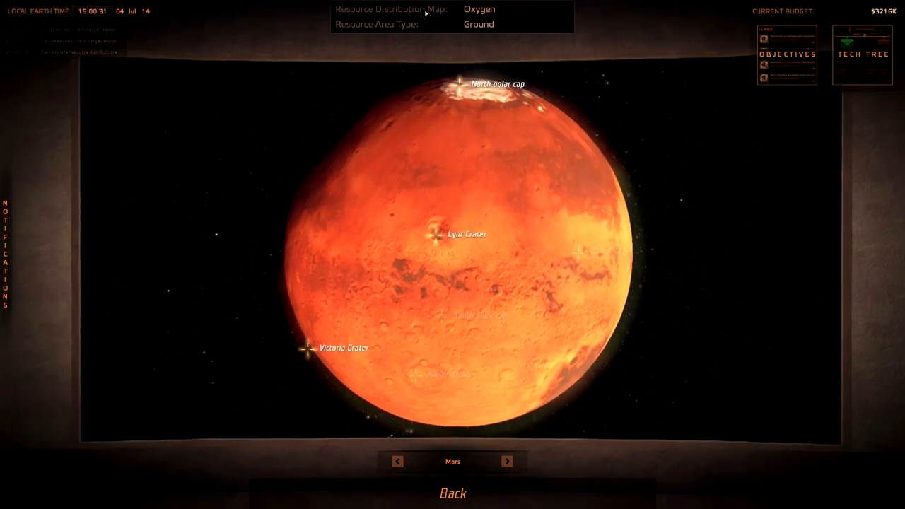
left_click(787, 54)
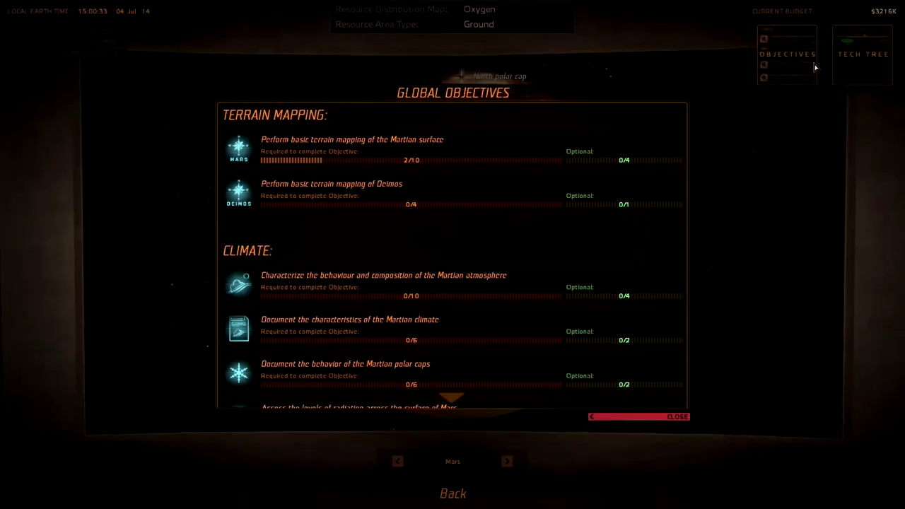
mouse_move(440, 177)
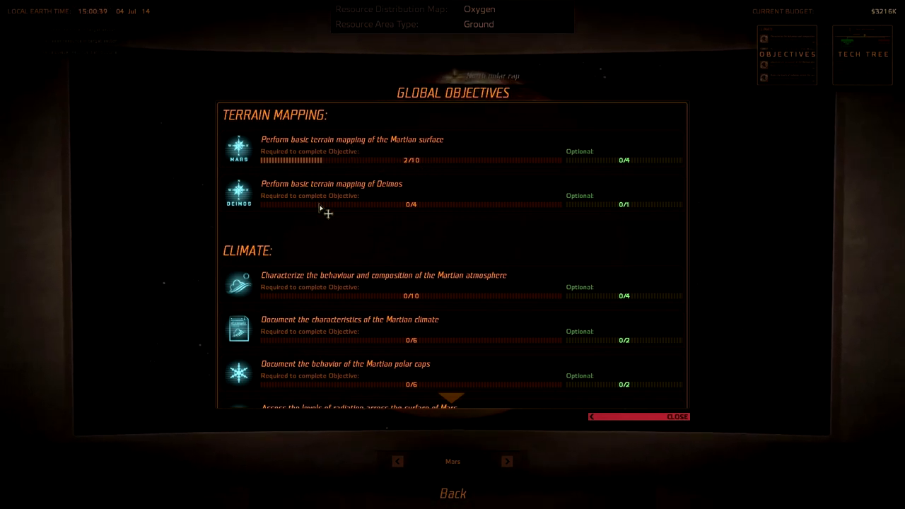
mouse_move(394, 212)
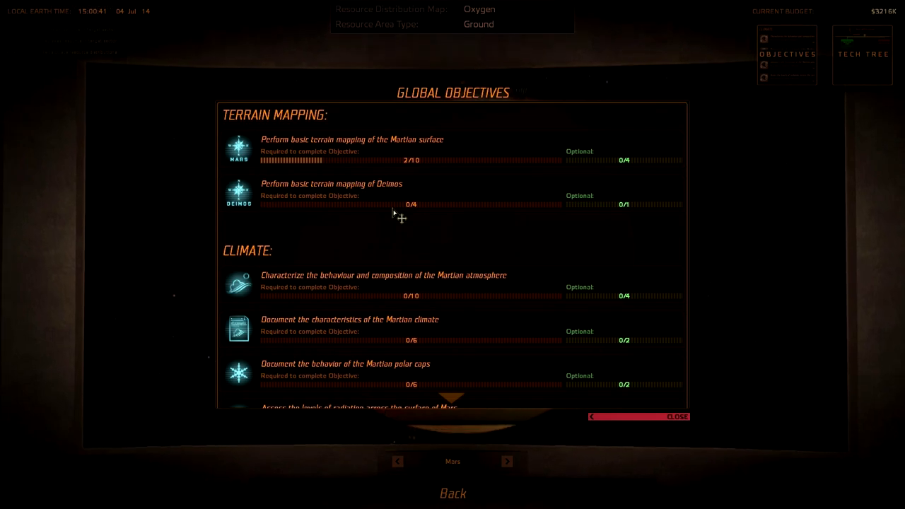
scroll("down", 3)
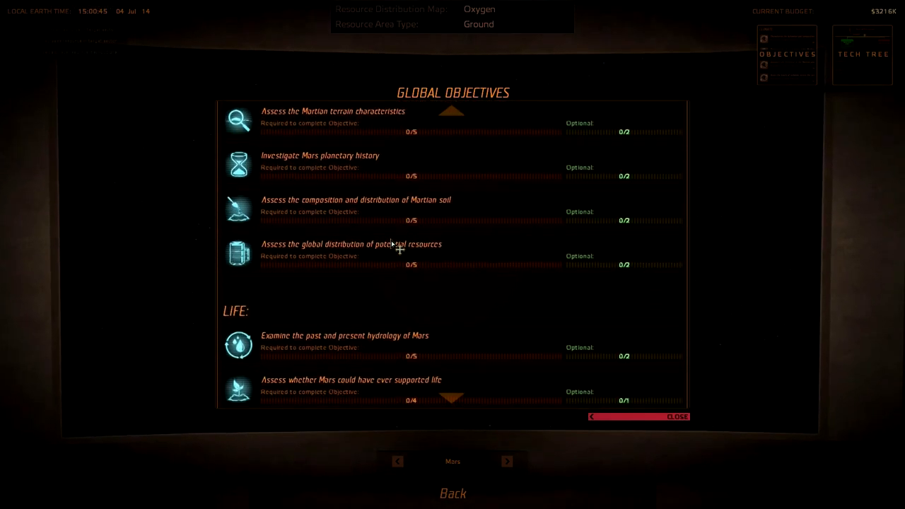
scroll("down", 3)
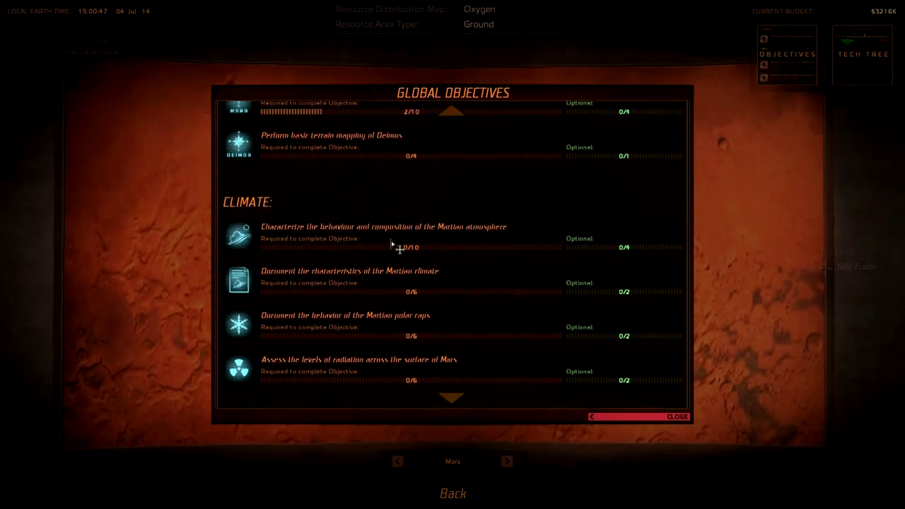
scroll("up", 3)
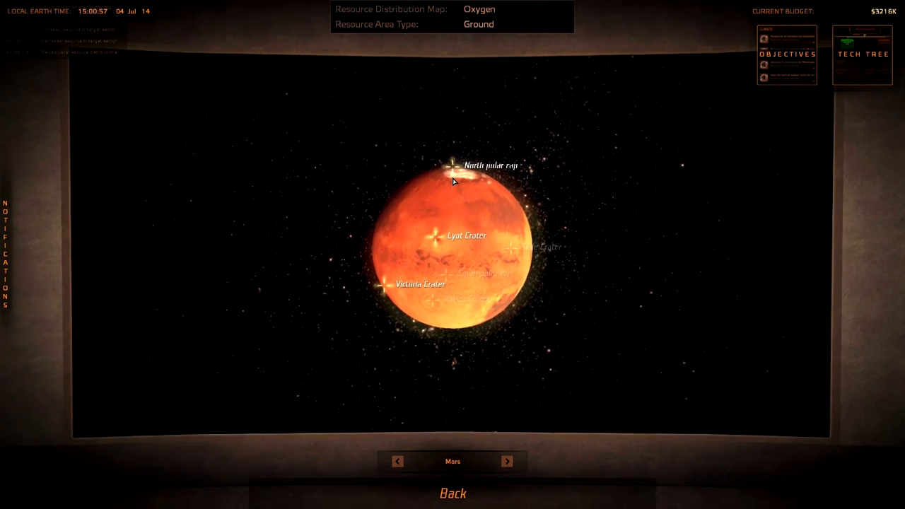
- View the North polar cap close-up map and return to the 3D Mars globe
left_click(452, 165)
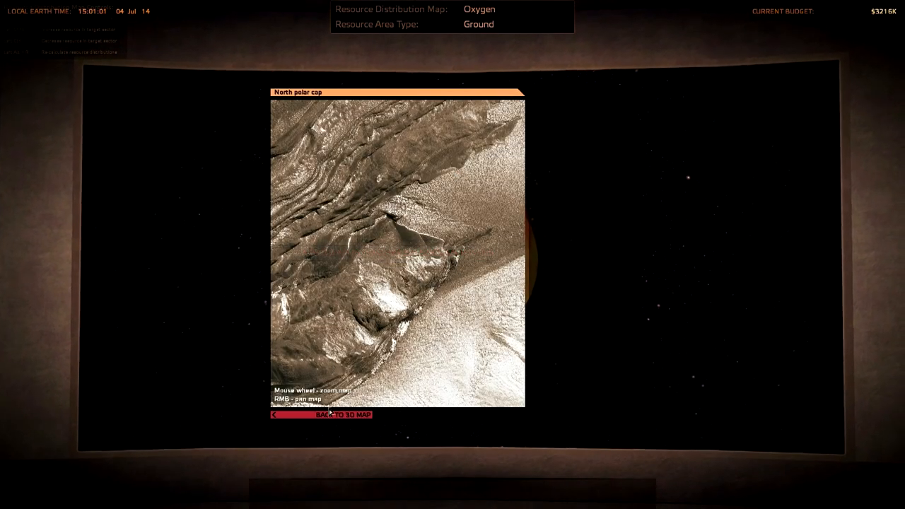
left_click(342, 416)
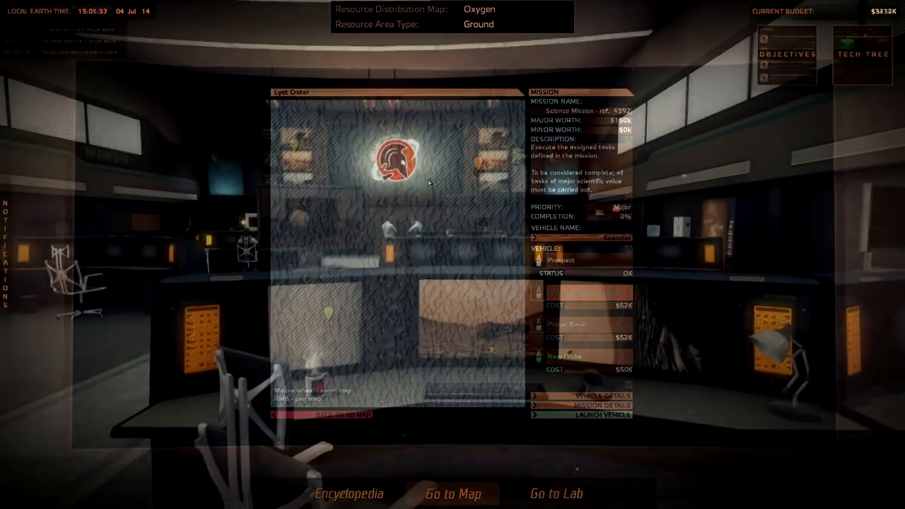
- Bring up Technology Development and page to the Robotics & Engineering branch
left_click(863, 54)
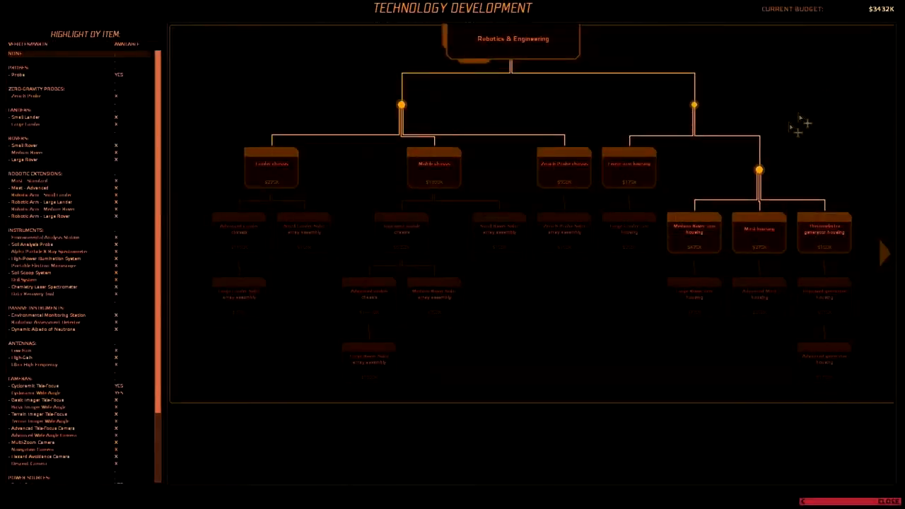
mouse_move(312, 166)
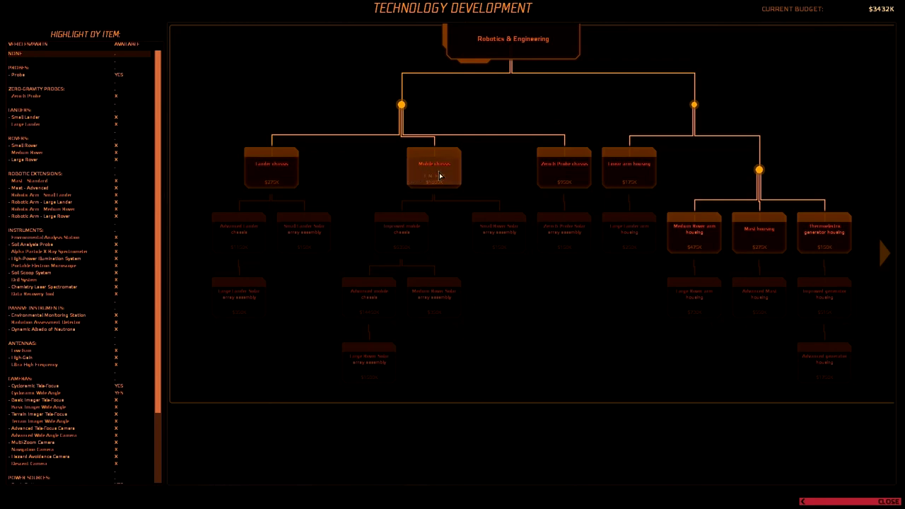
mouse_move(628, 170)
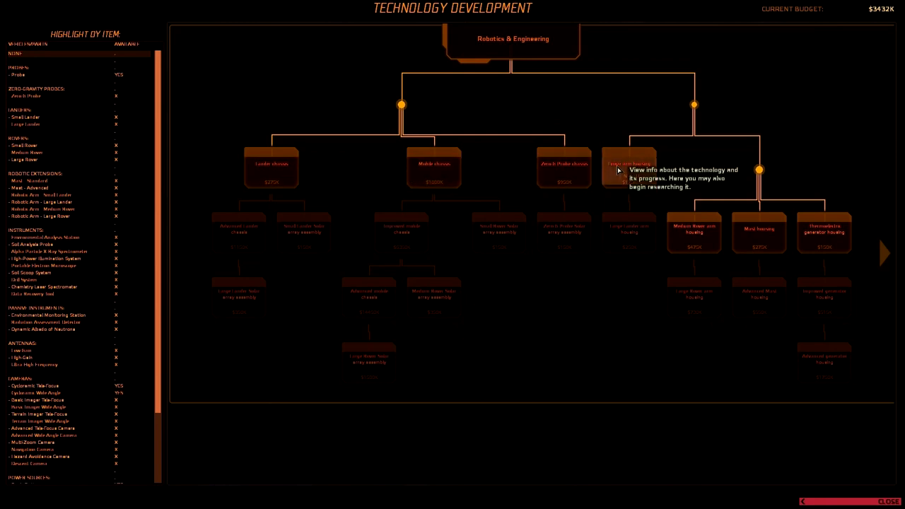
mouse_move(271, 168)
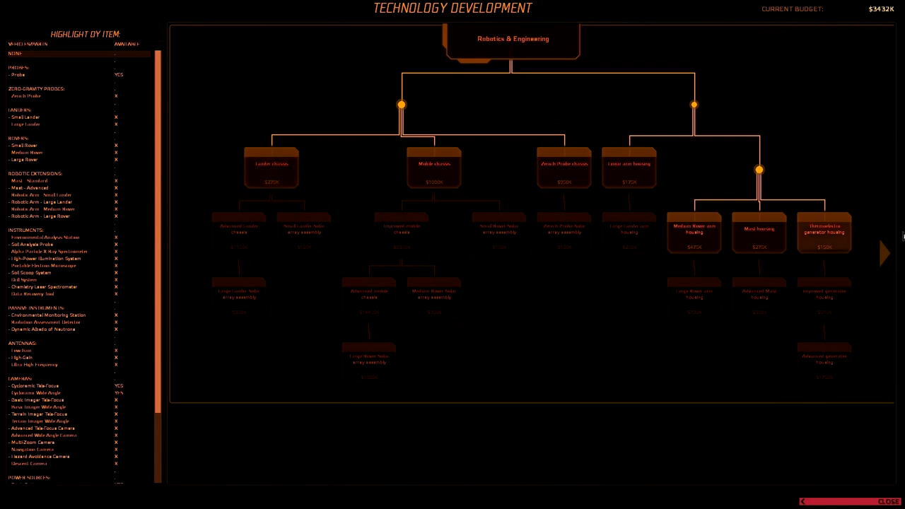
left_click(885, 253)
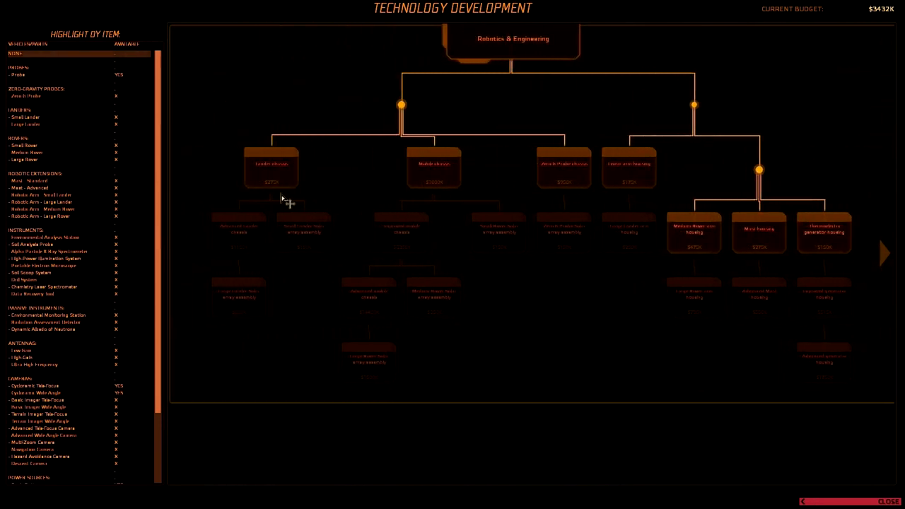
- Research the Lander chassis node, dropping the budget to $3157K, and close its details
left_click(271, 168)
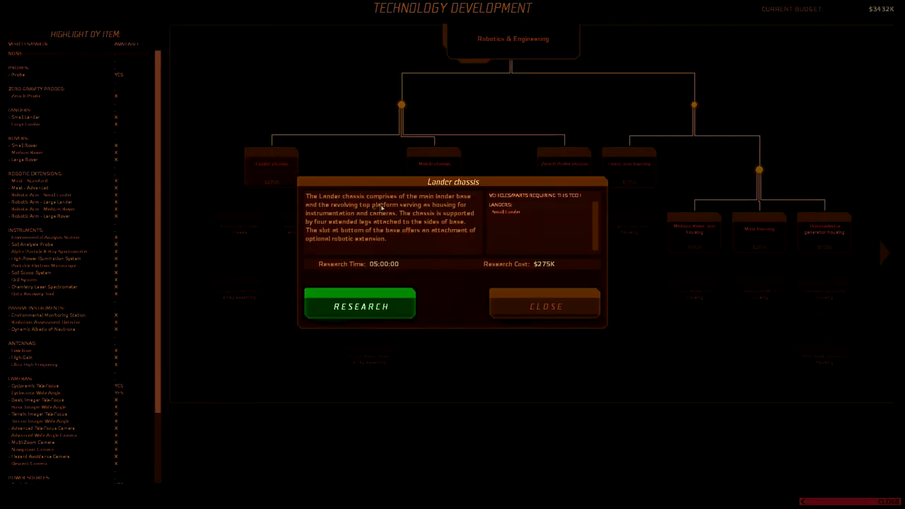
mouse_move(414, 228)
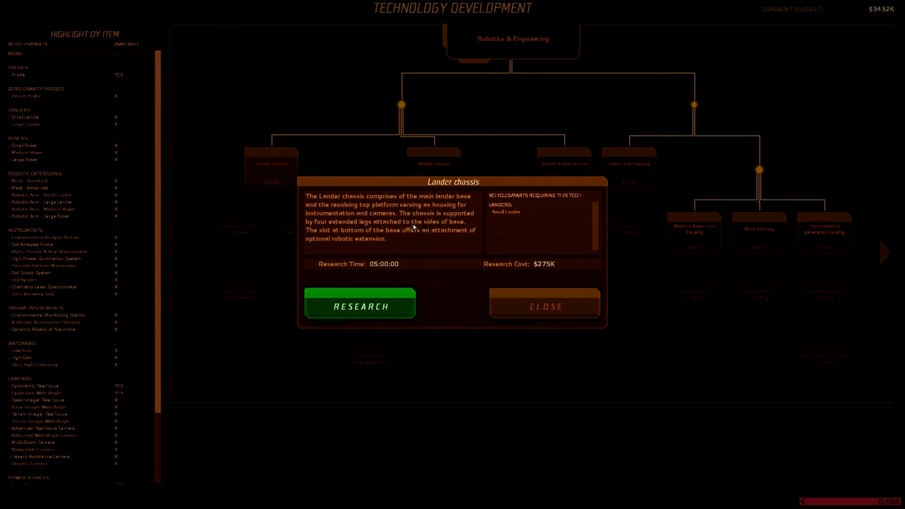
mouse_move(447, 219)
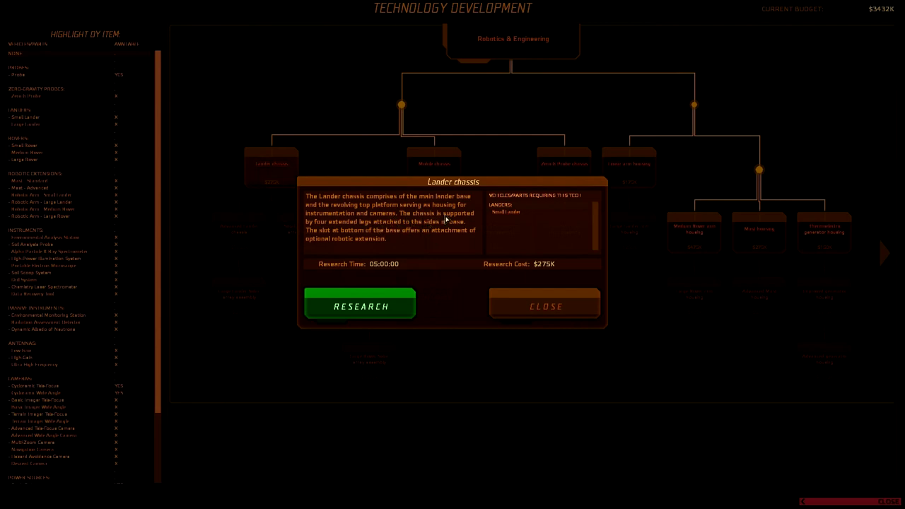
mouse_move(435, 241)
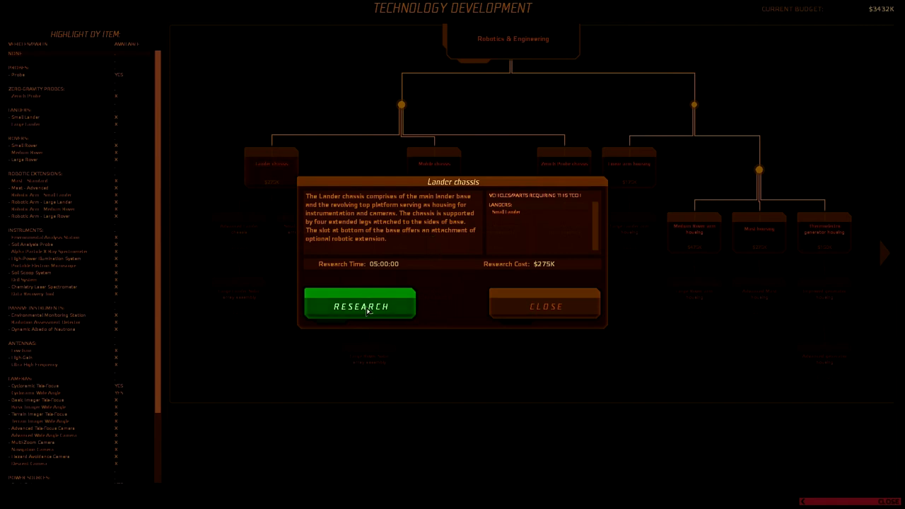
left_click(359, 306)
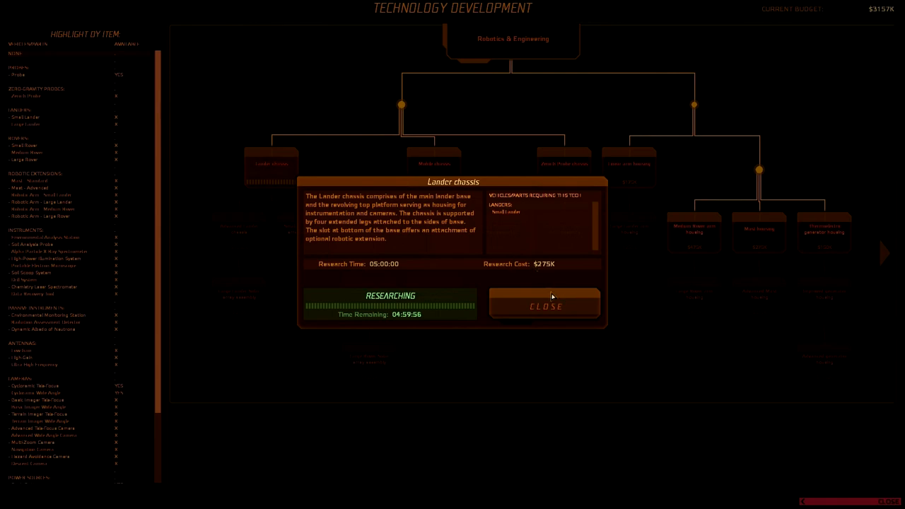
left_click(545, 306)
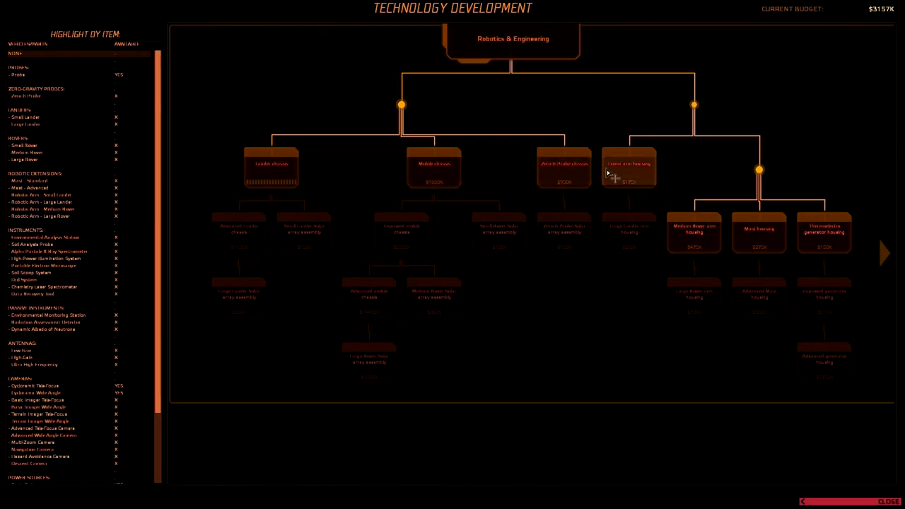
mouse_move(628, 173)
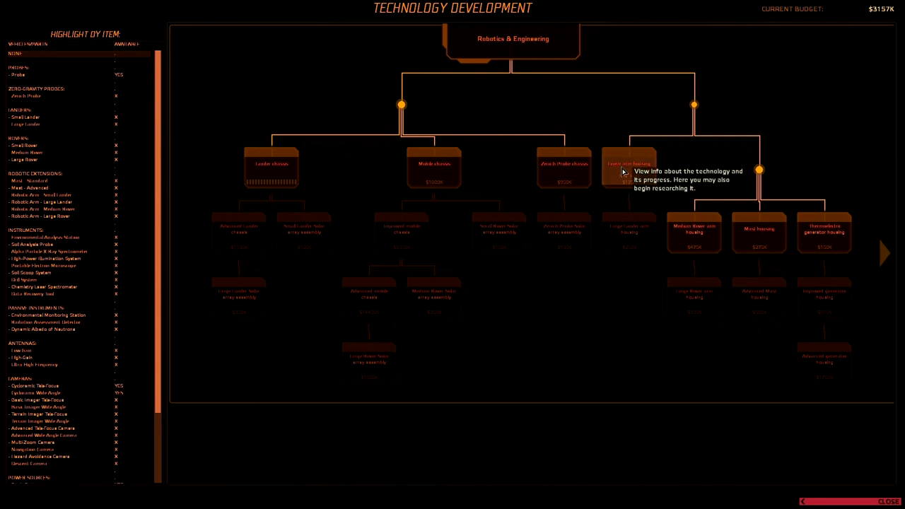
left_click(628, 163)
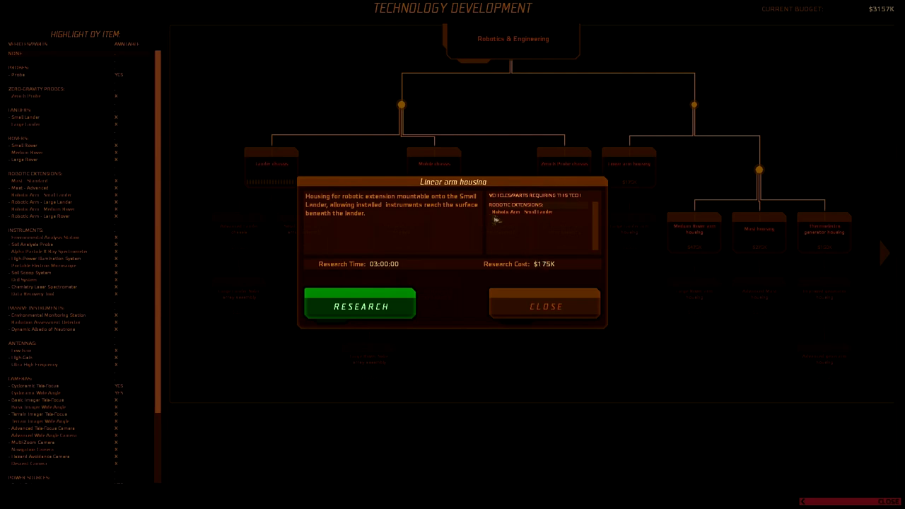
mouse_move(536, 297)
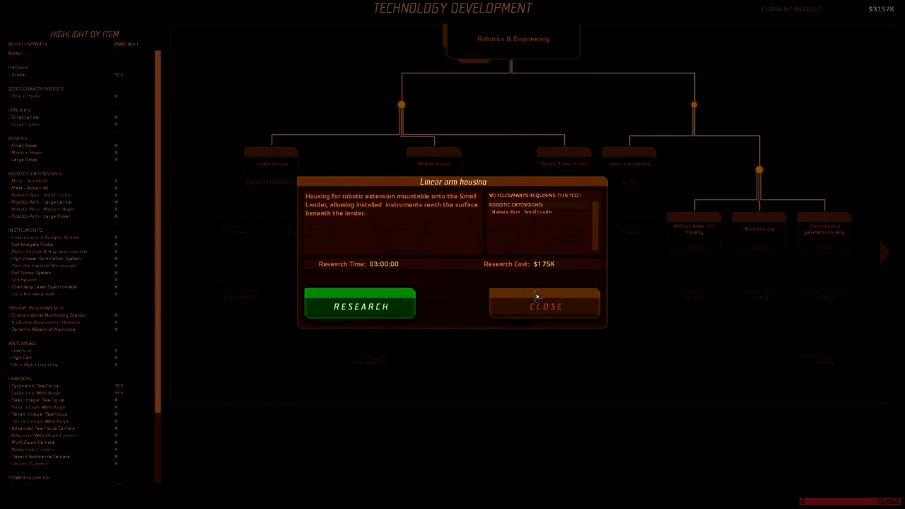
left_click(545, 307)
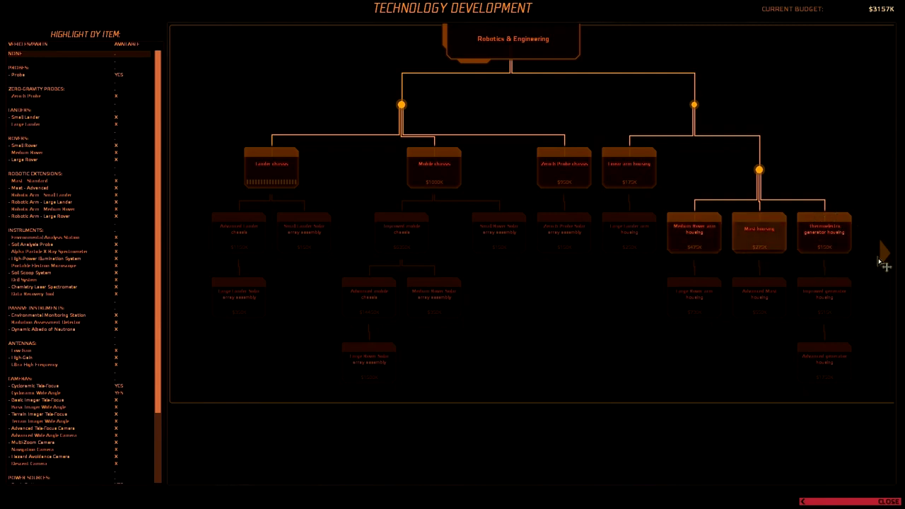
scroll("right", 3)
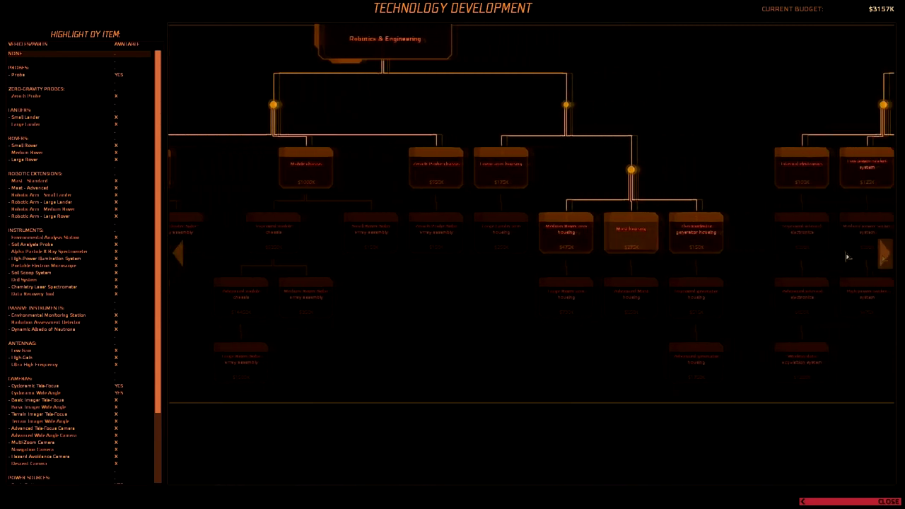
- Close the tech tree on the way to the Deimos vehicle's camera view
left_click(887, 501)
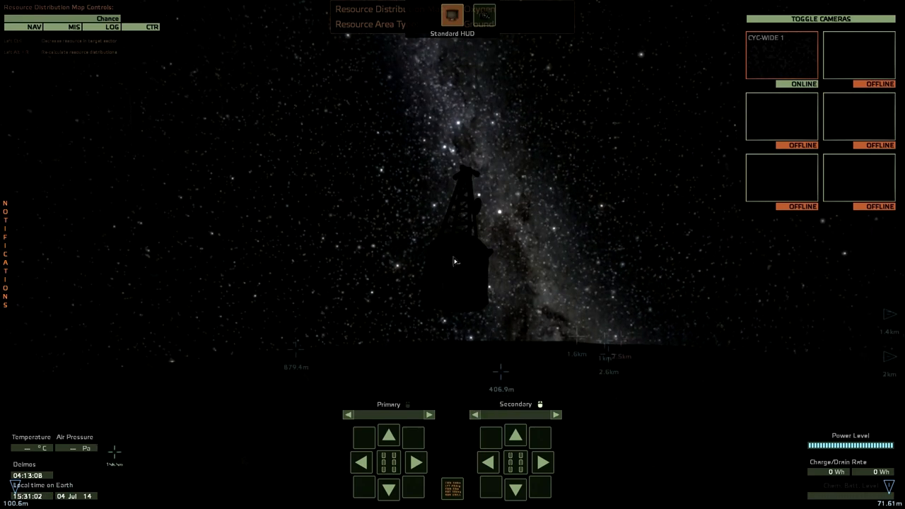
- Select the northern Deimos mission site and launch the vehicle on Science Mission 8140
left_click(151, 26)
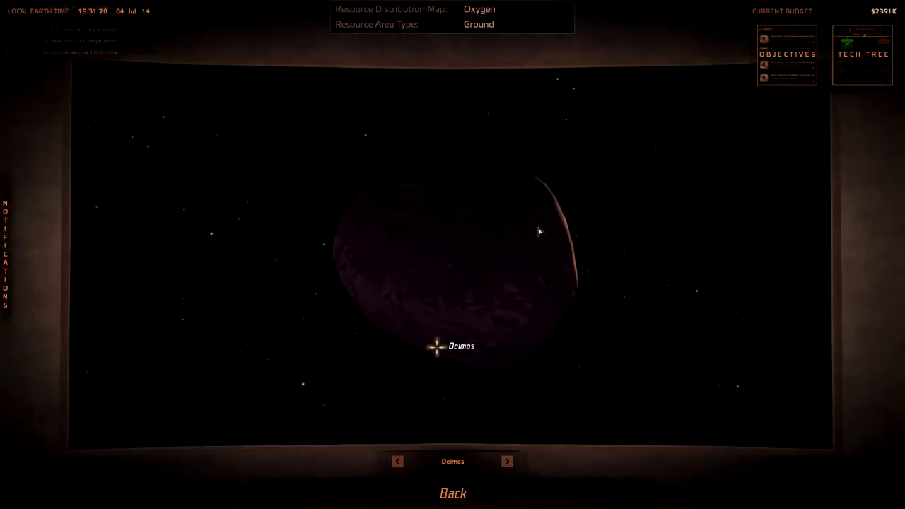
left_click(436, 346)
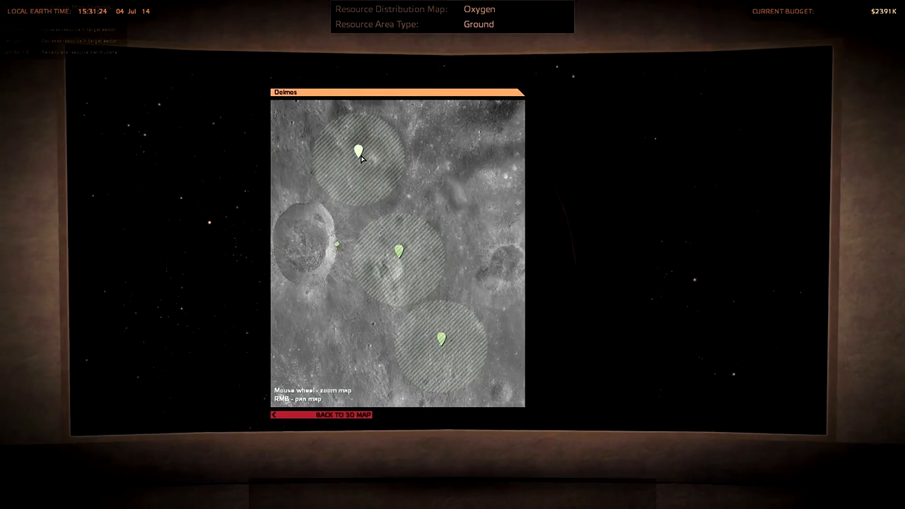
left_click(359, 150)
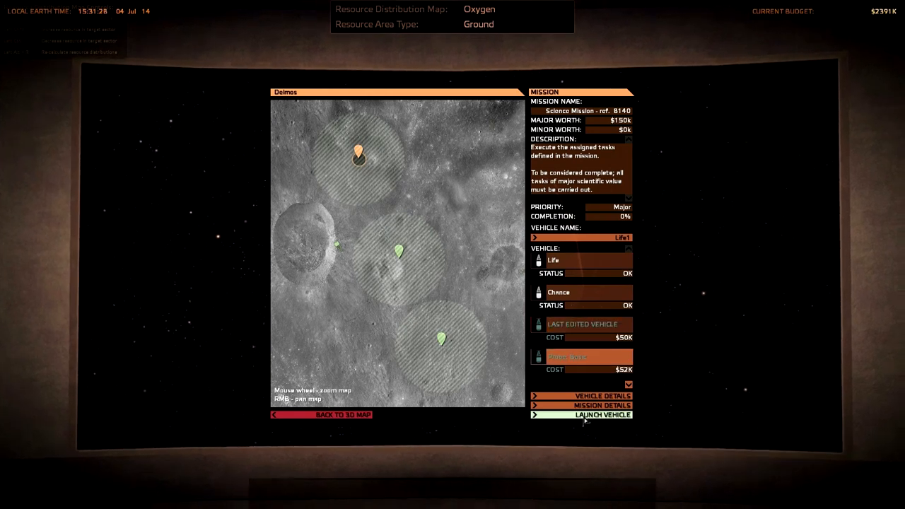
left_click(603, 416)
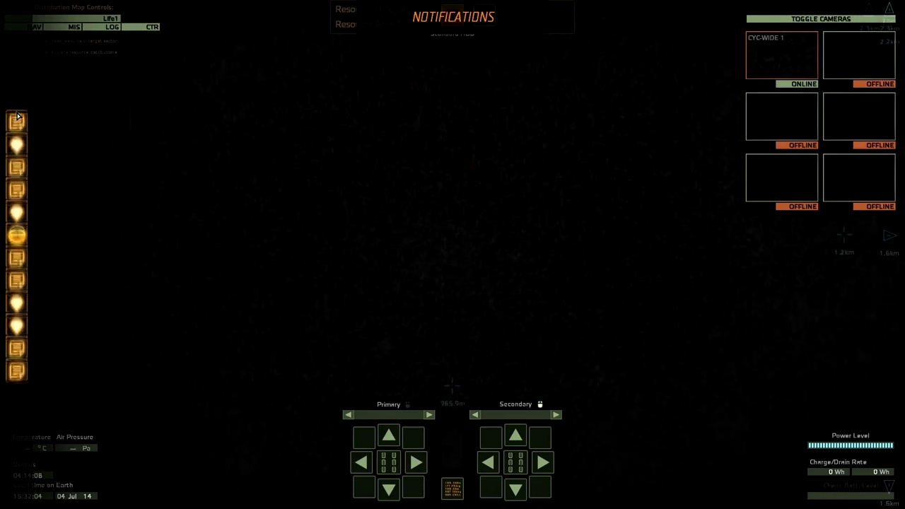
- Read and dismiss Life1's wiki entry, mission-complete and remaining notifications
left_click(16, 117)
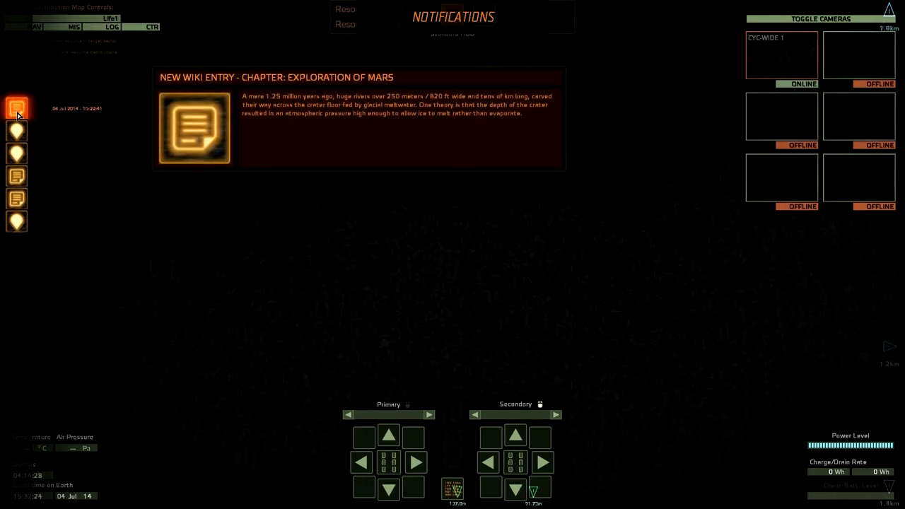
left_click(16, 107)
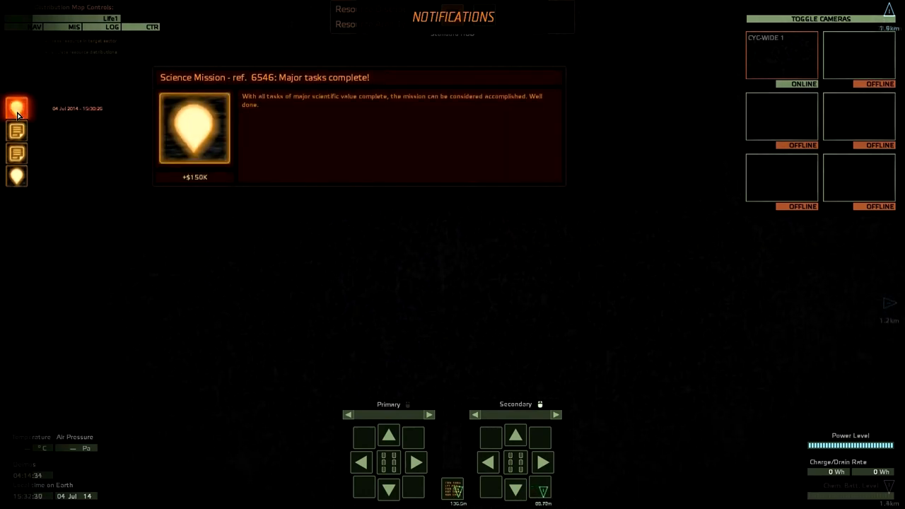
left_click(16, 130)
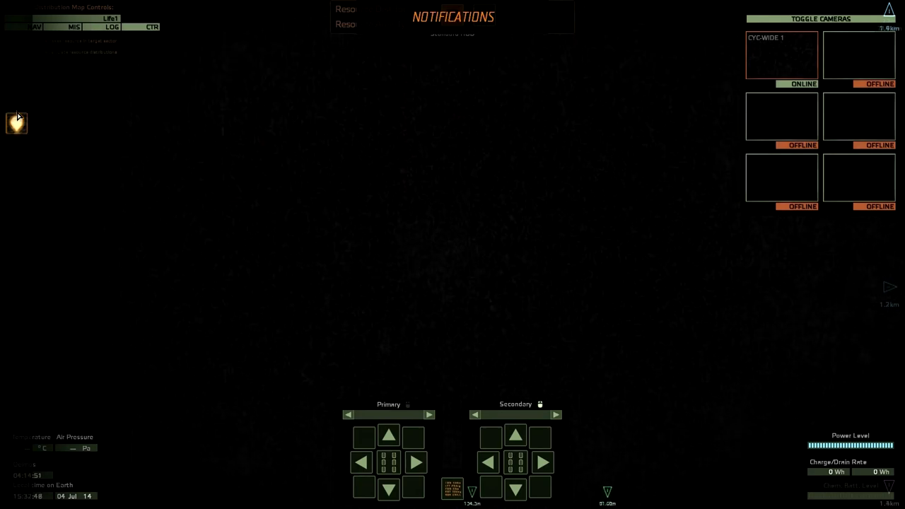
left_click(17, 117)
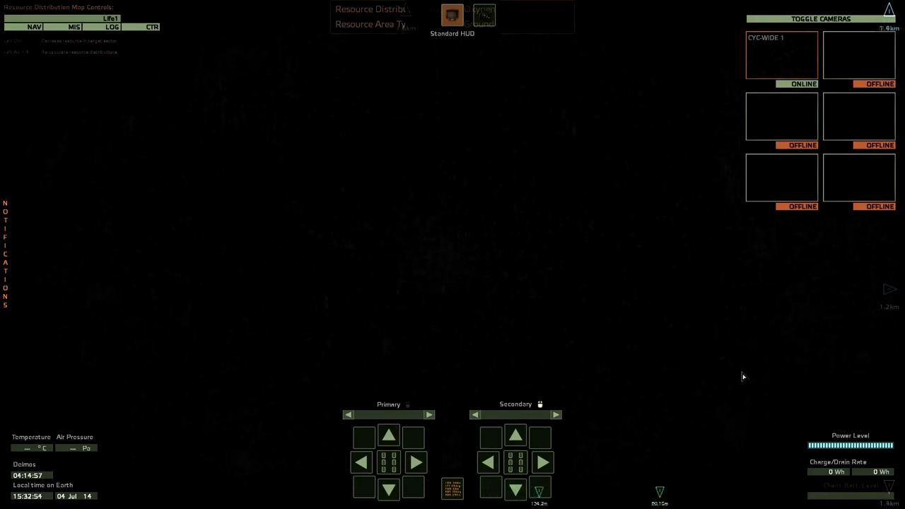
- Confirm no mission remains in the MIS panel and leave the vehicle for the Mars map
left_click(74, 27)
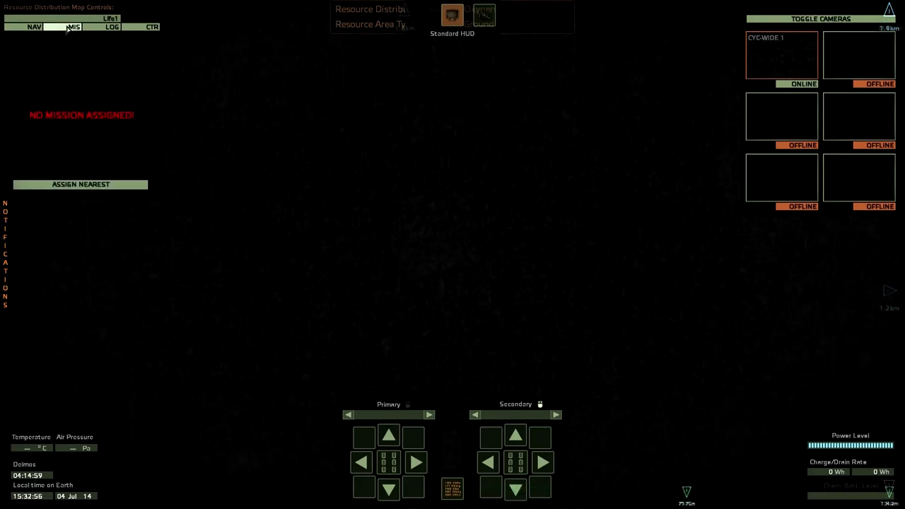
left_click(152, 27)
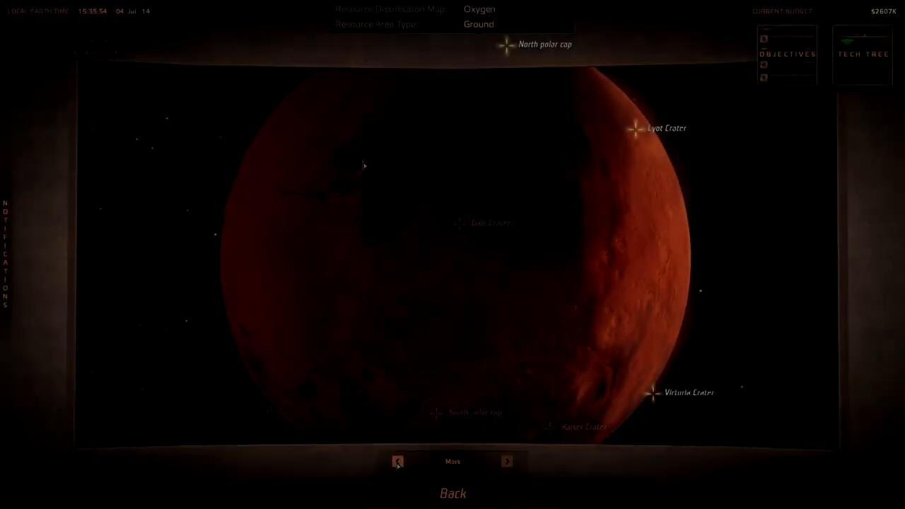
- Review global objectives, inspect Lyot Crater's site map, and return to the globe
left_click(787, 54)
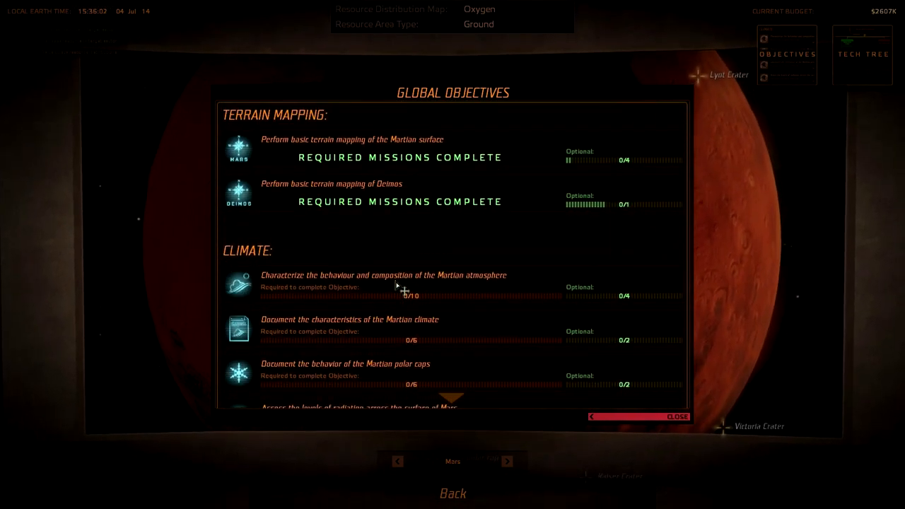
scroll("down", 3)
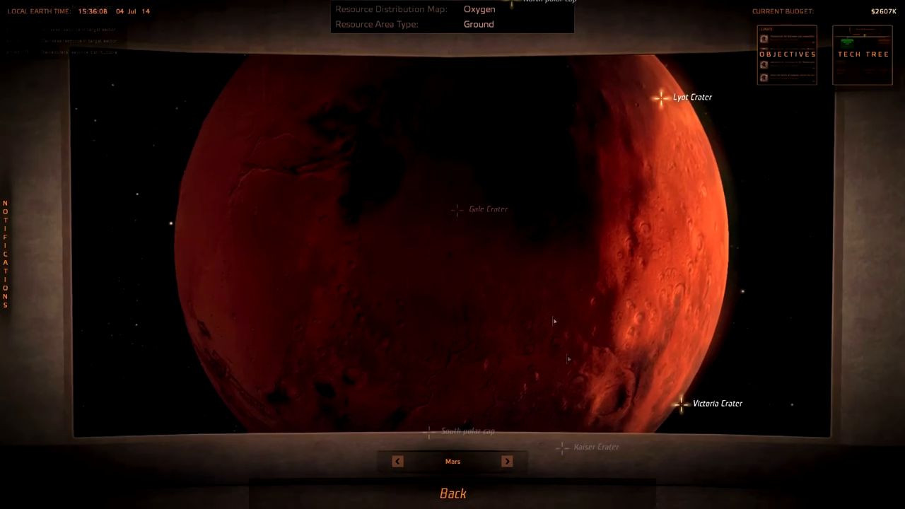
scroll("up", 3)
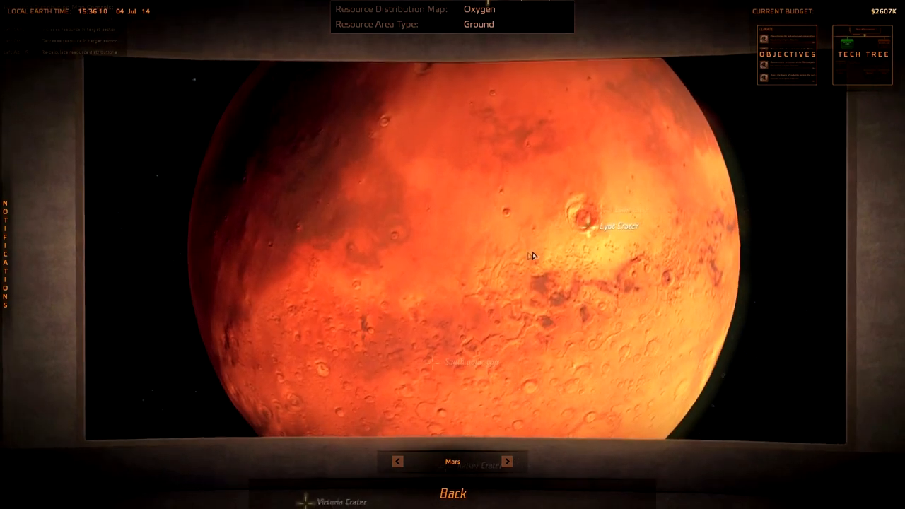
left_click(580, 227)
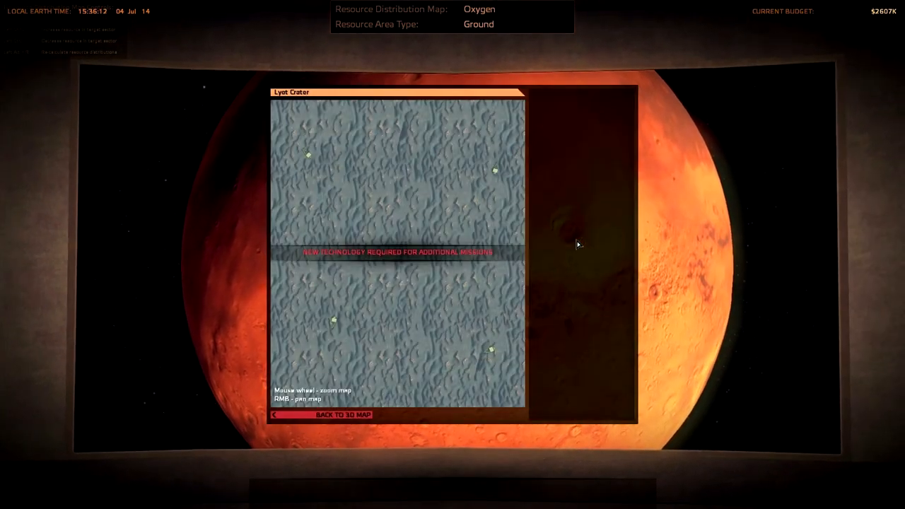
left_click(343, 415)
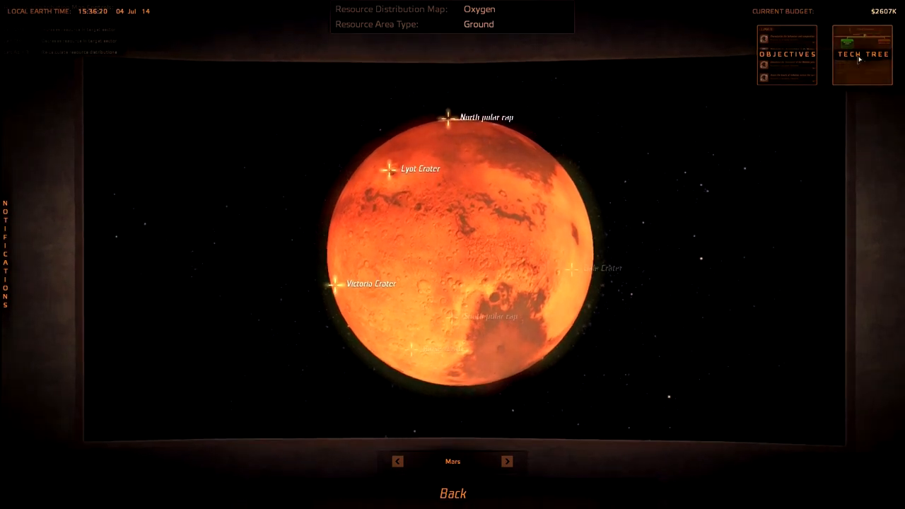
- Check Linear arm housing research progress in the tech tree and close its details
left_click(861, 55)
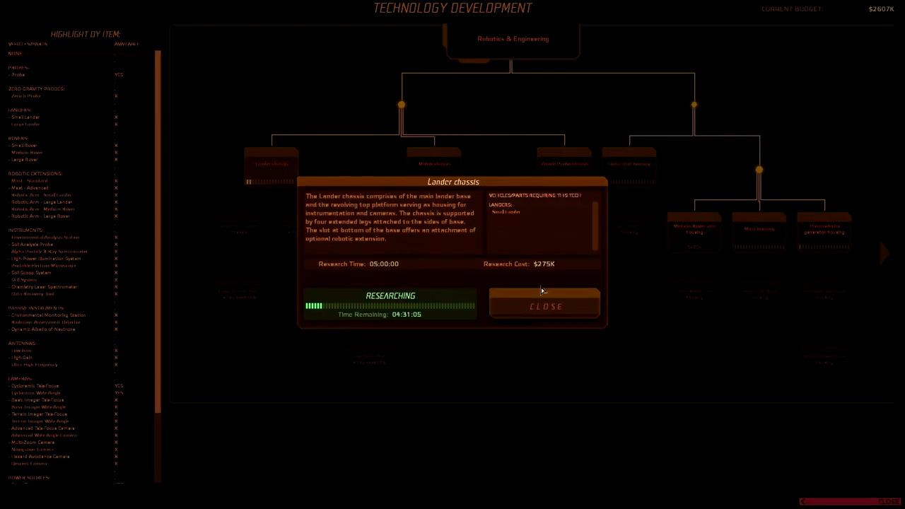
left_click(628, 163)
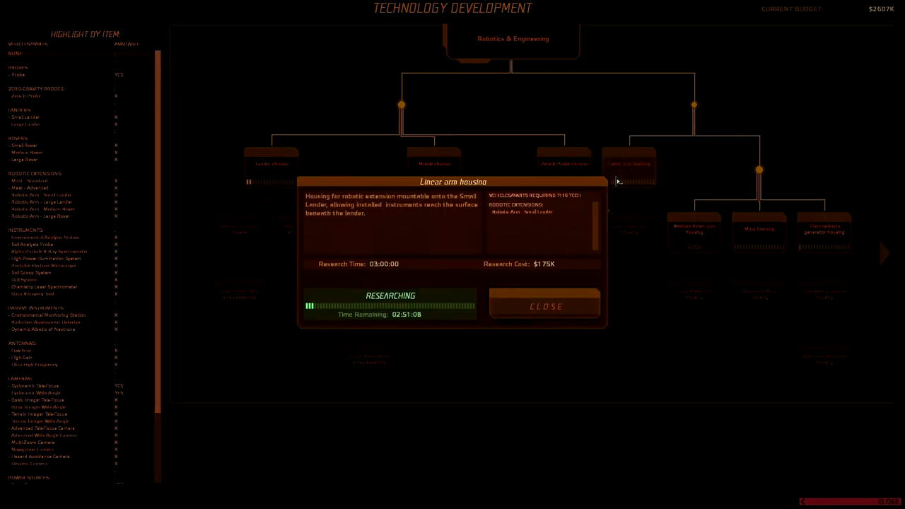
left_click(545, 307)
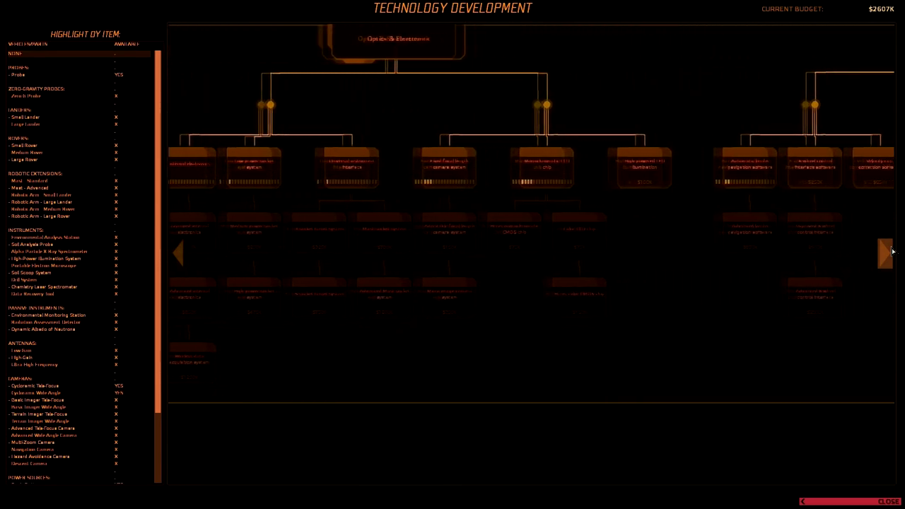
- Browse three further technology branches, then close the tree back to the control room
left_click(885, 253)
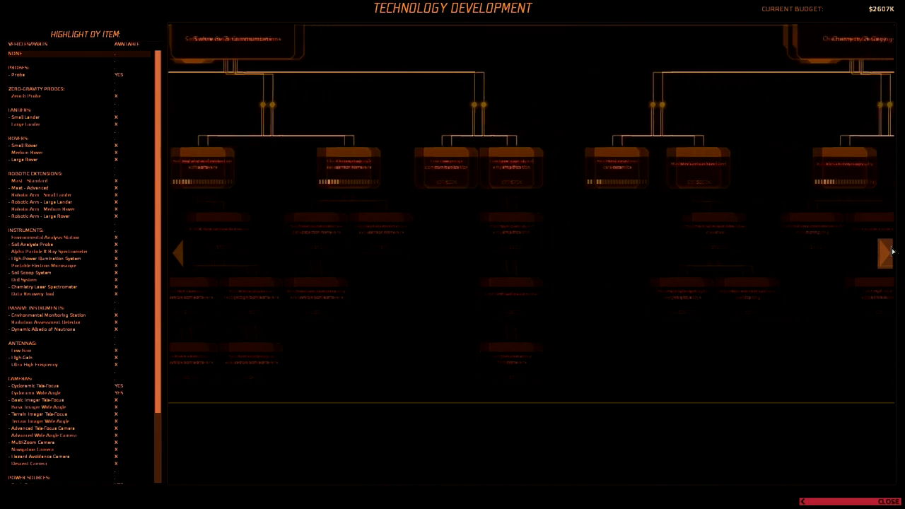
left_click(885, 253)
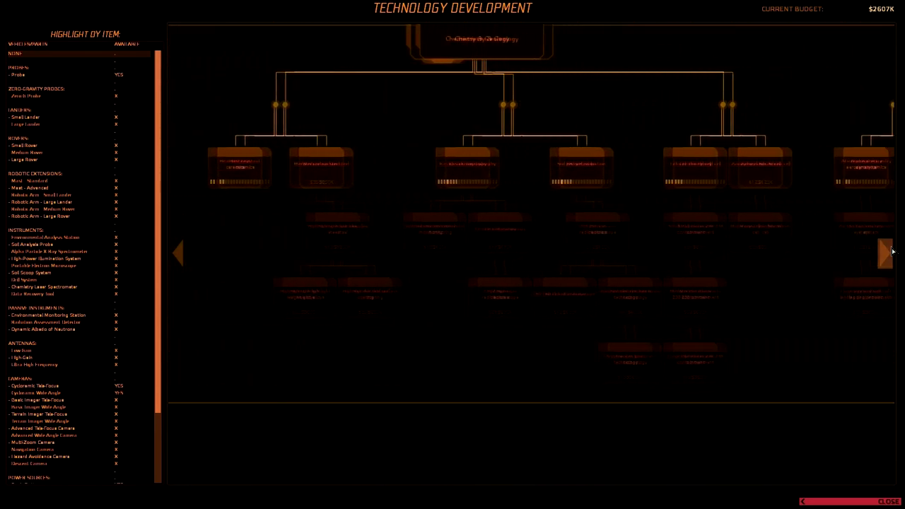
left_click(885, 252)
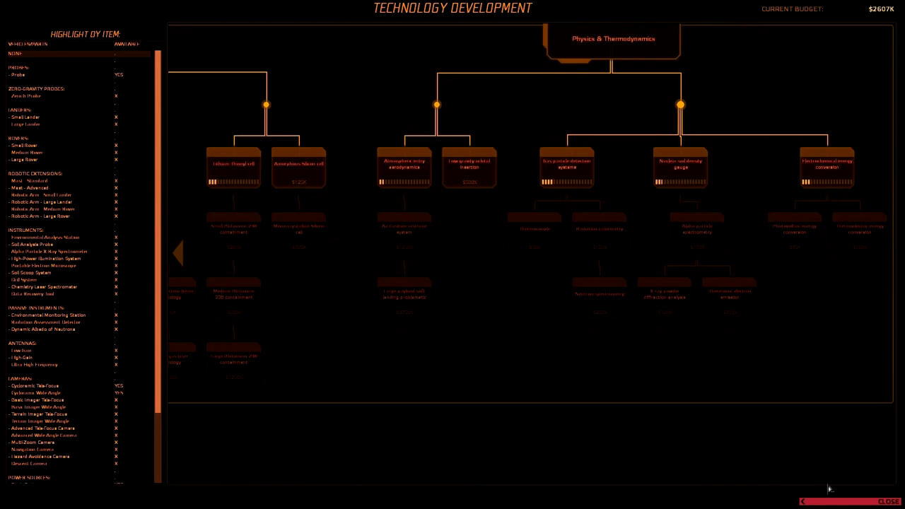
left_click(888, 502)
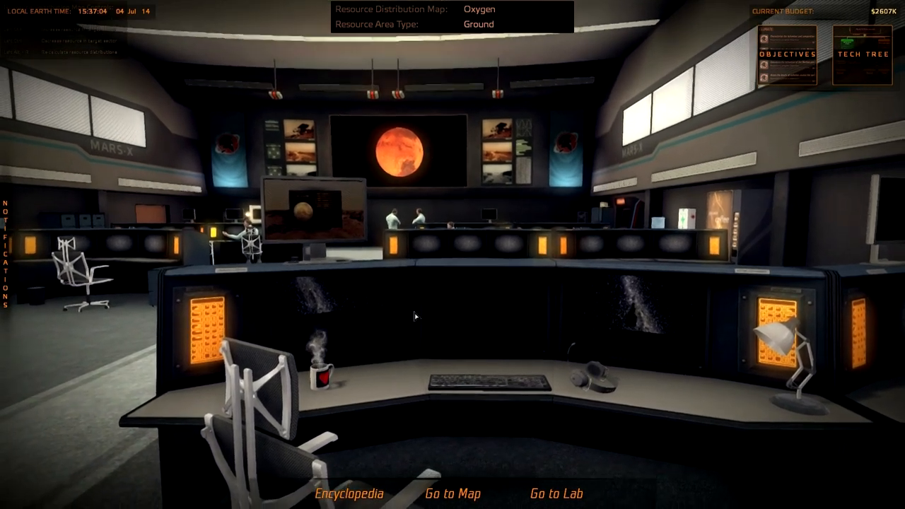
left_click(347, 493)
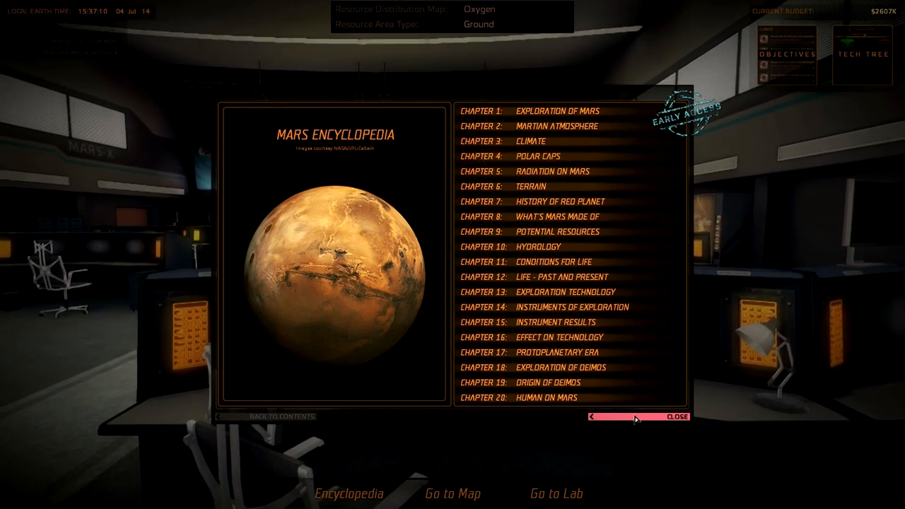
left_click(675, 416)
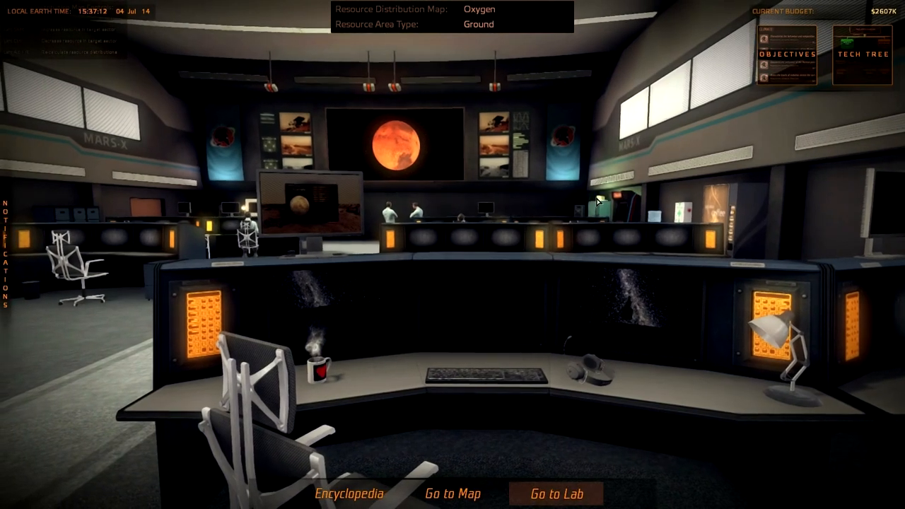